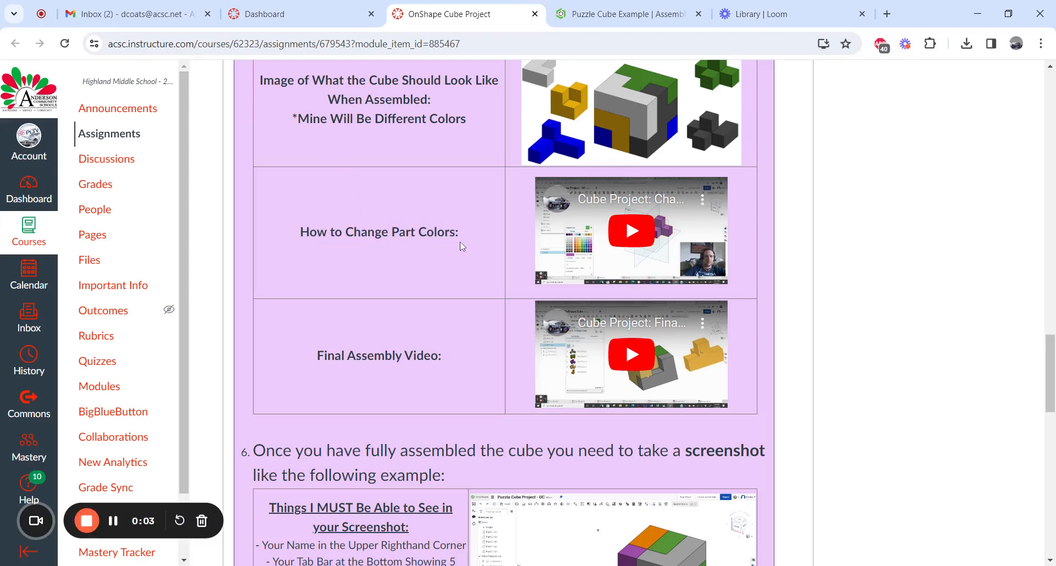
Browse the Block 1 through Block 5 part studios in Puzzle Cube Example.
double_click(379, 356)
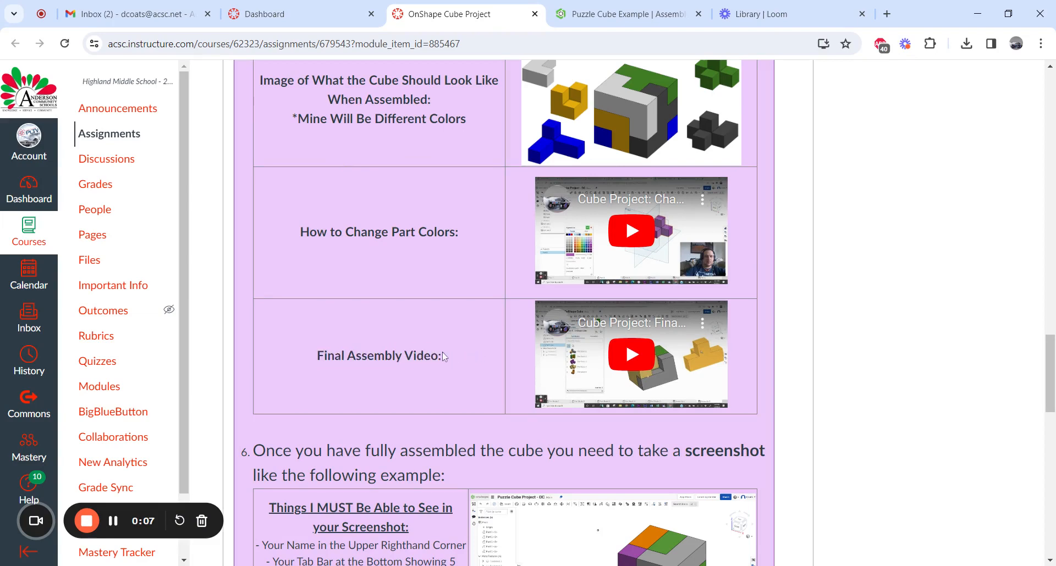
mouse_move(307, 349)
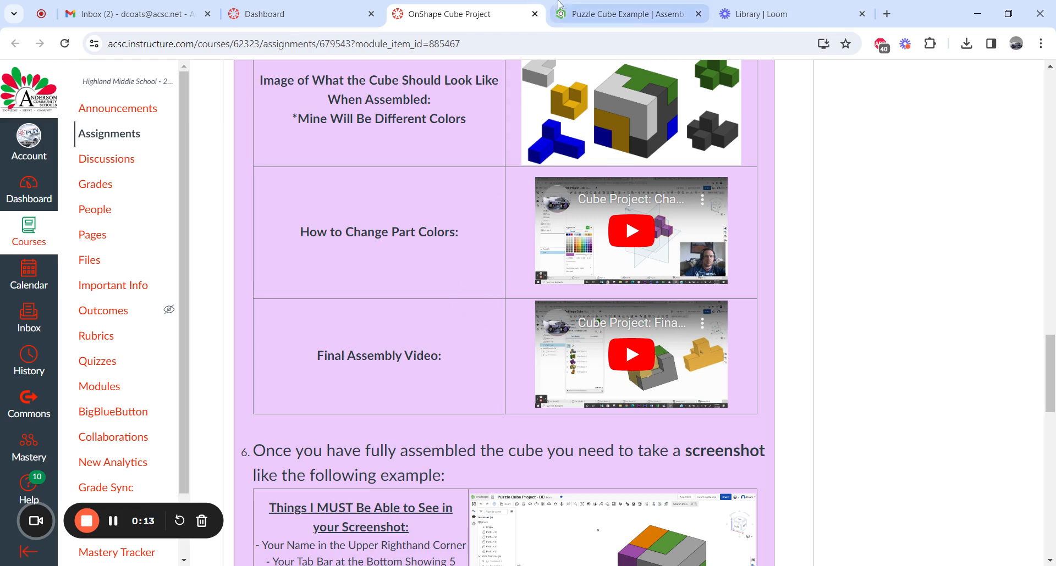
left_click(626, 14)
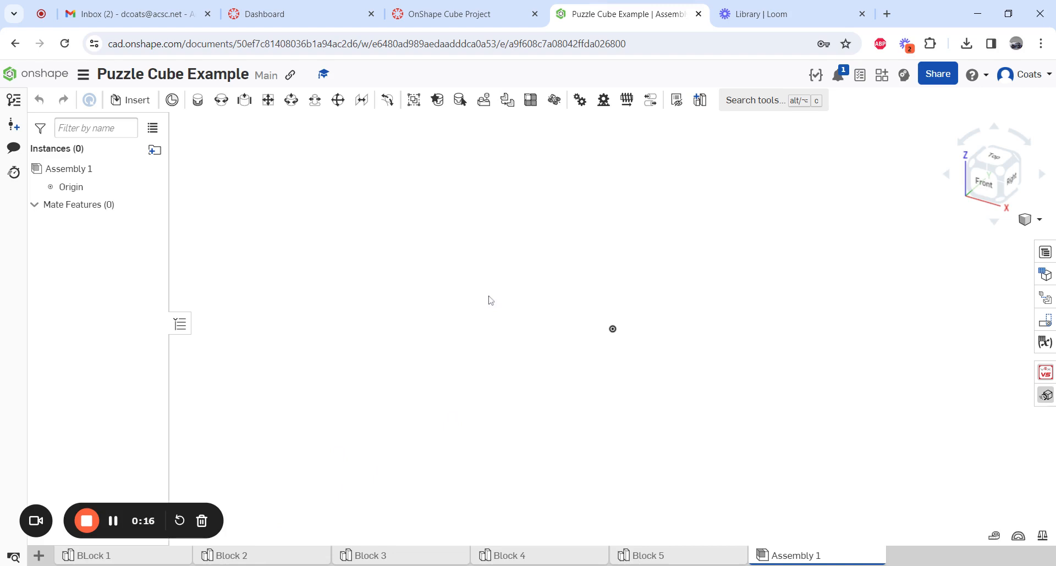
left_click(93, 555)
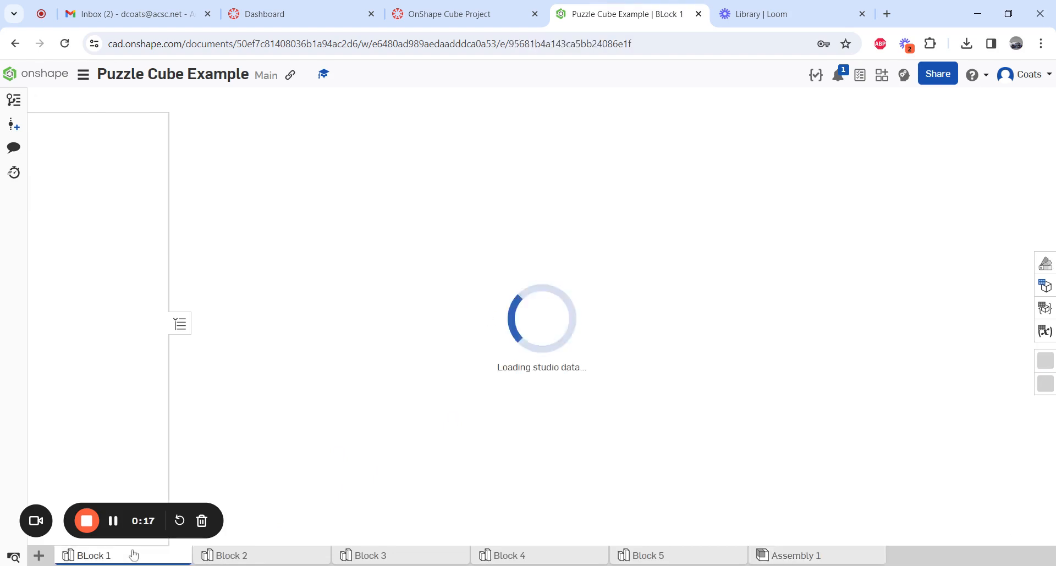
left_click(234, 555)
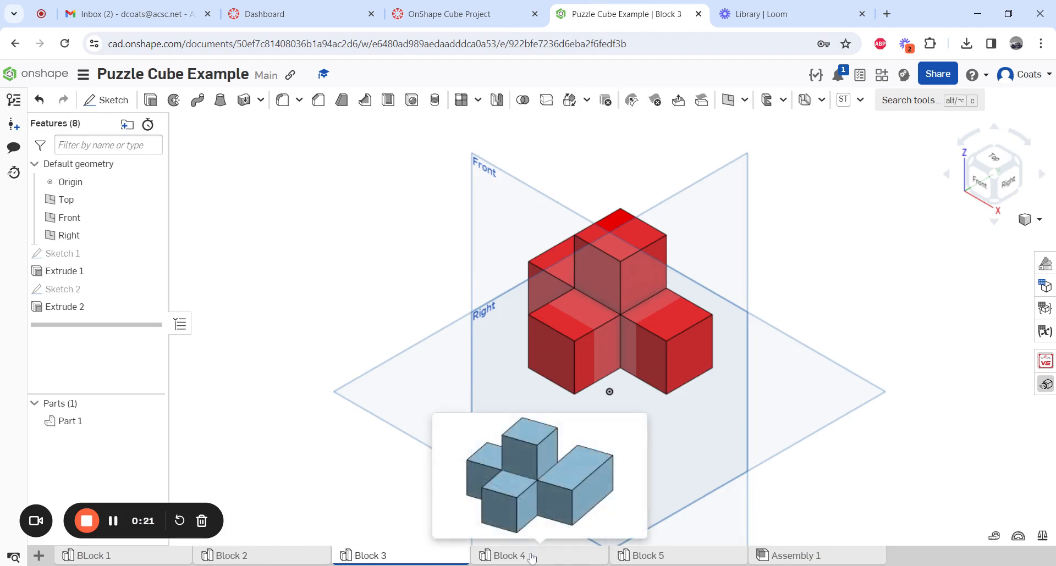
left_click(648, 556)
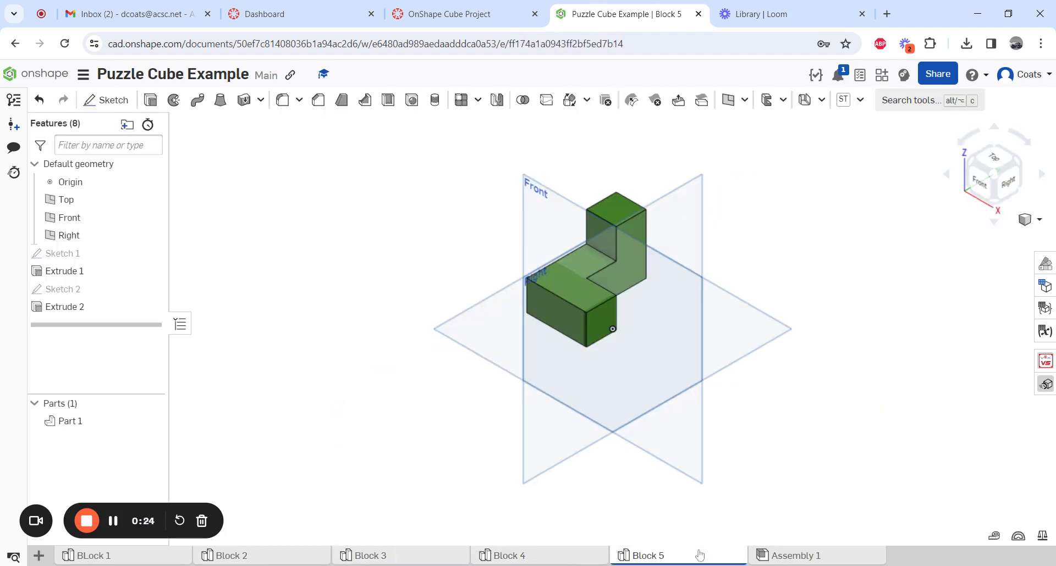
Delete the old Assembly 1.
left_click(797, 556)
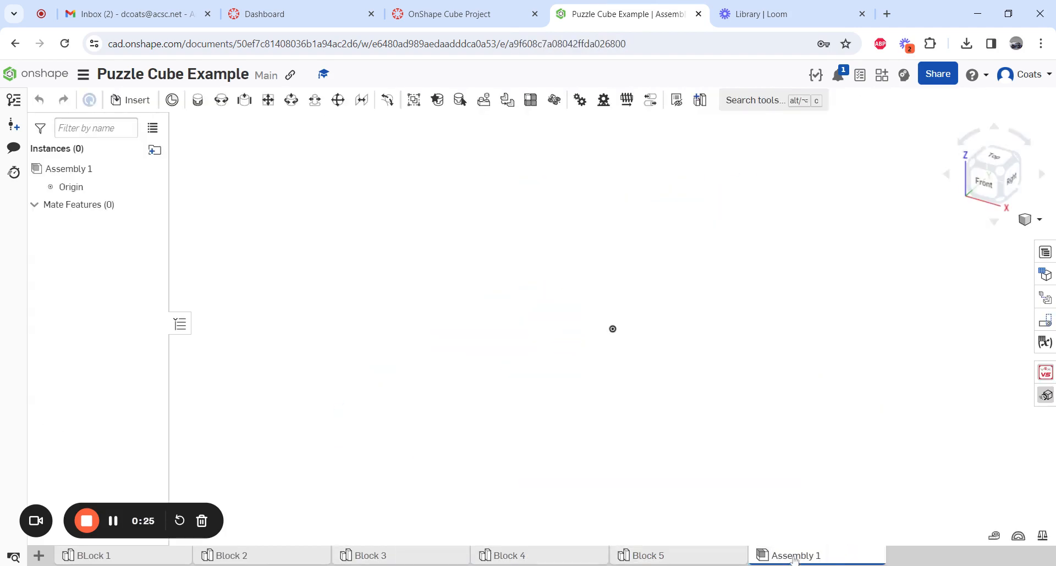
right_click(798, 555)
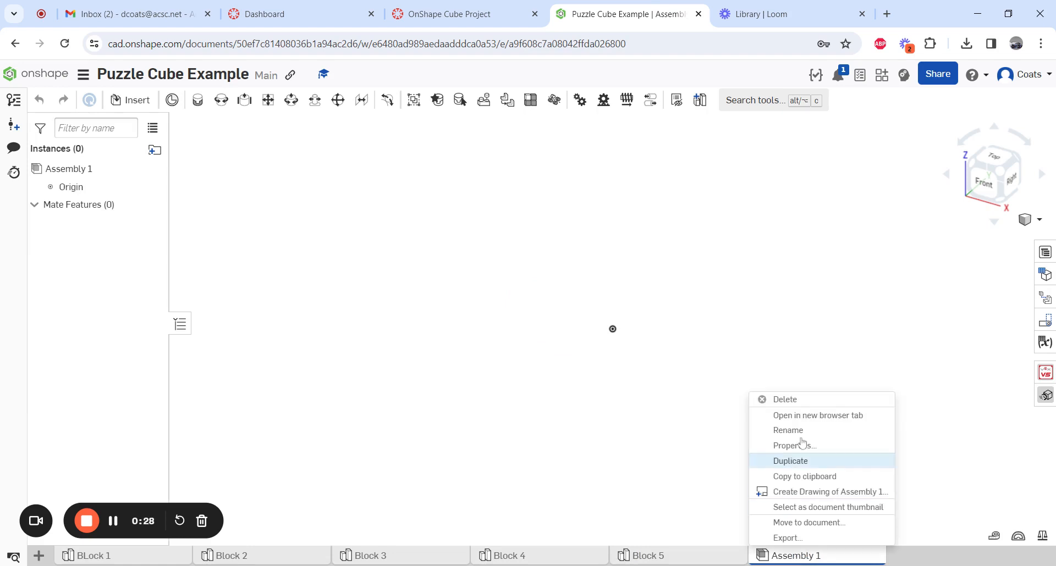
left_click(648, 555)
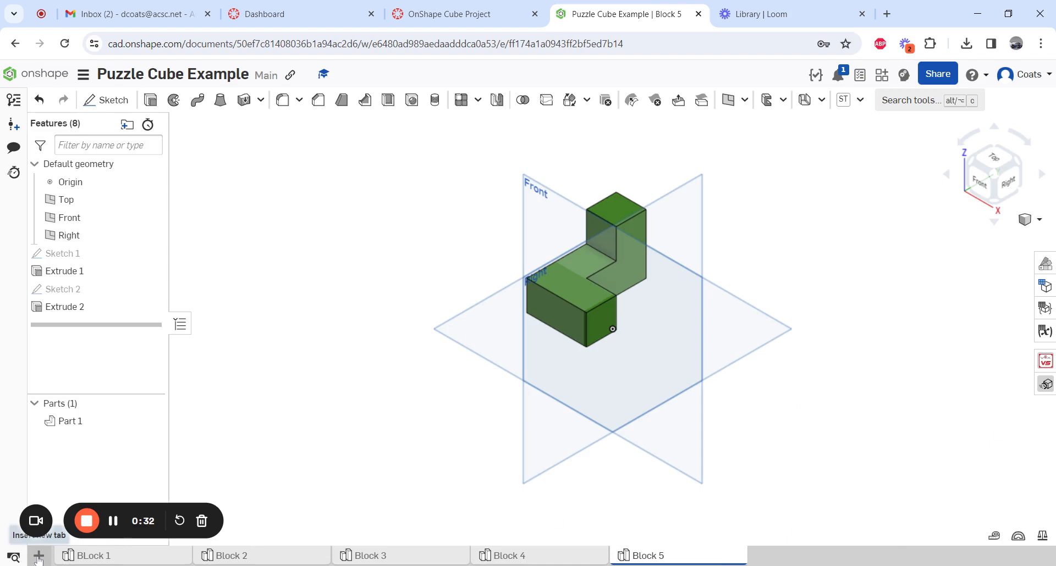
mouse_move(208, 441)
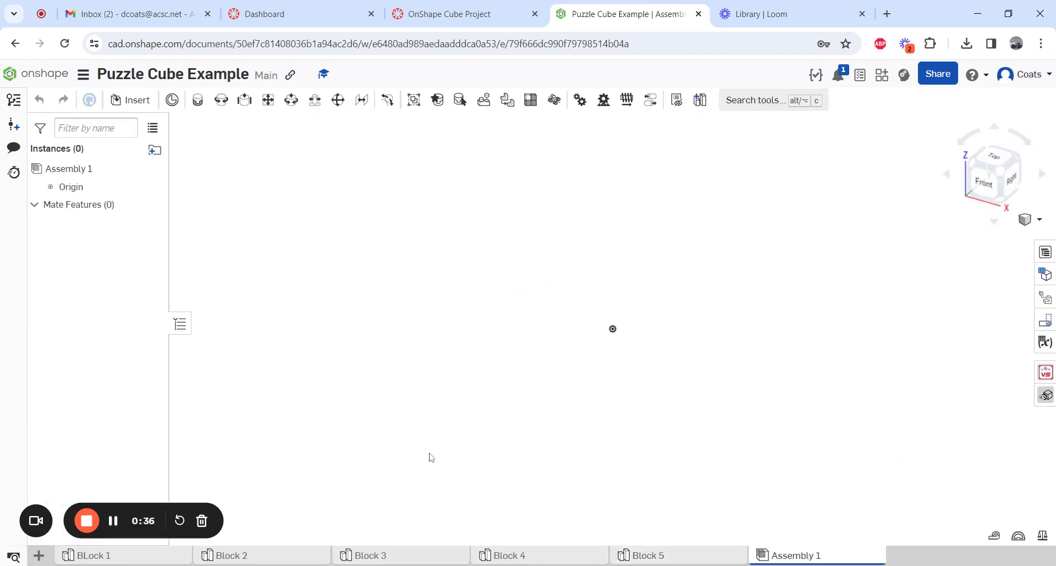
mouse_move(377, 453)
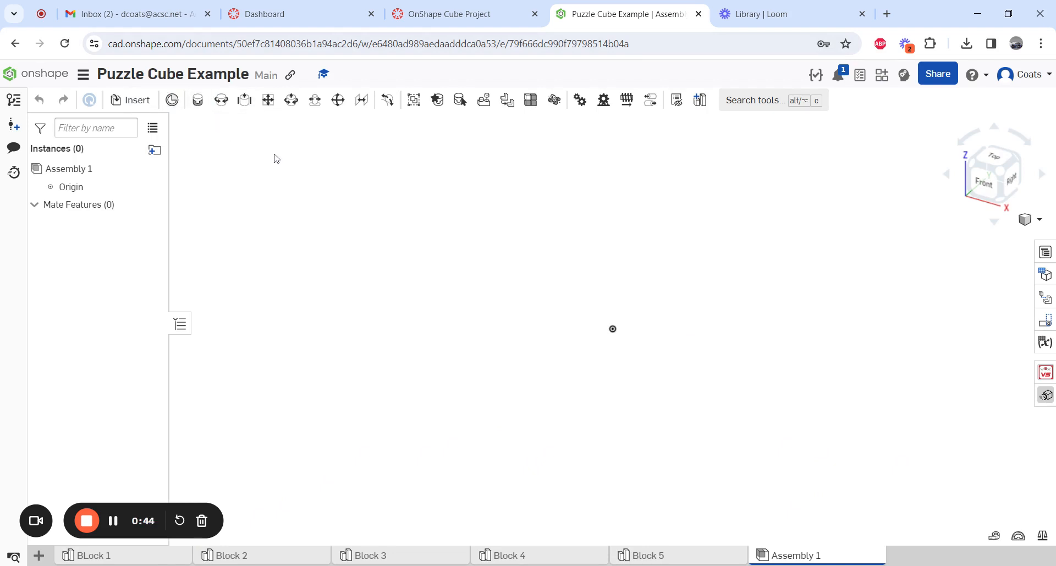
mouse_move(130, 99)
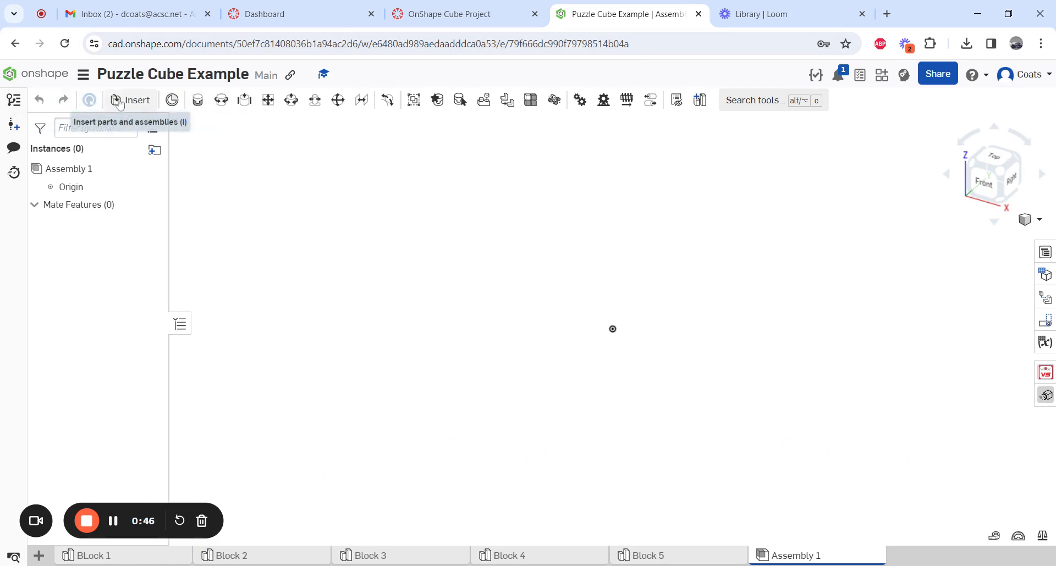
mouse_move(197, 100)
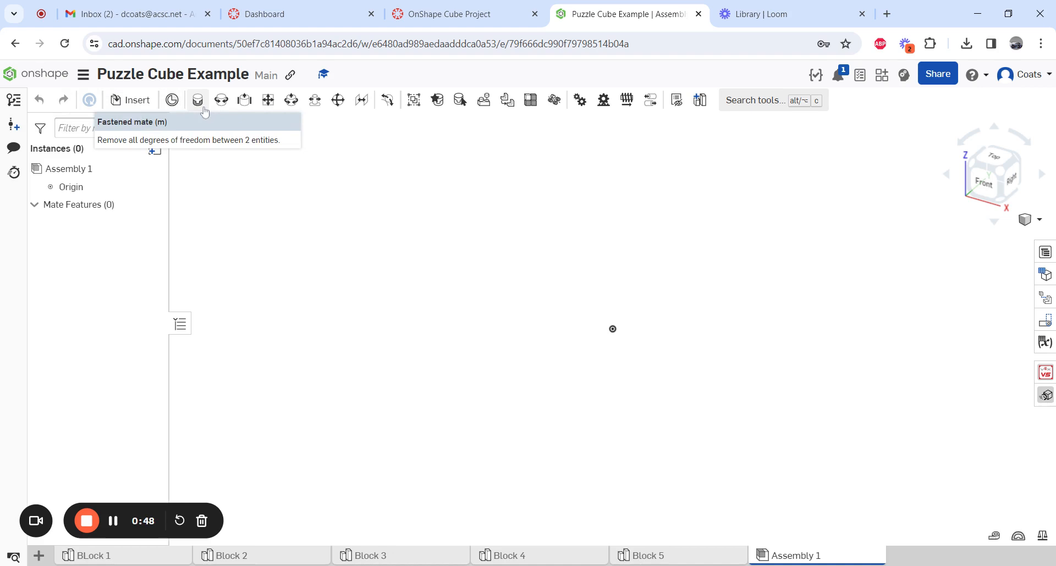
Insert the blue and dark grey blocks as Part 1 <1> and Part 1 <2>.
left_click(136, 100)
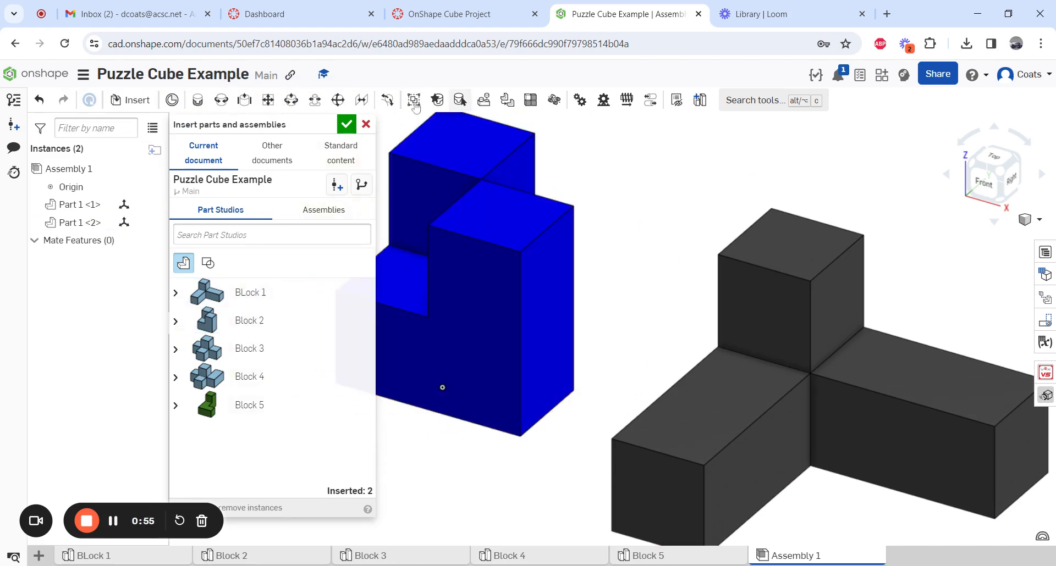
left_click(346, 125)
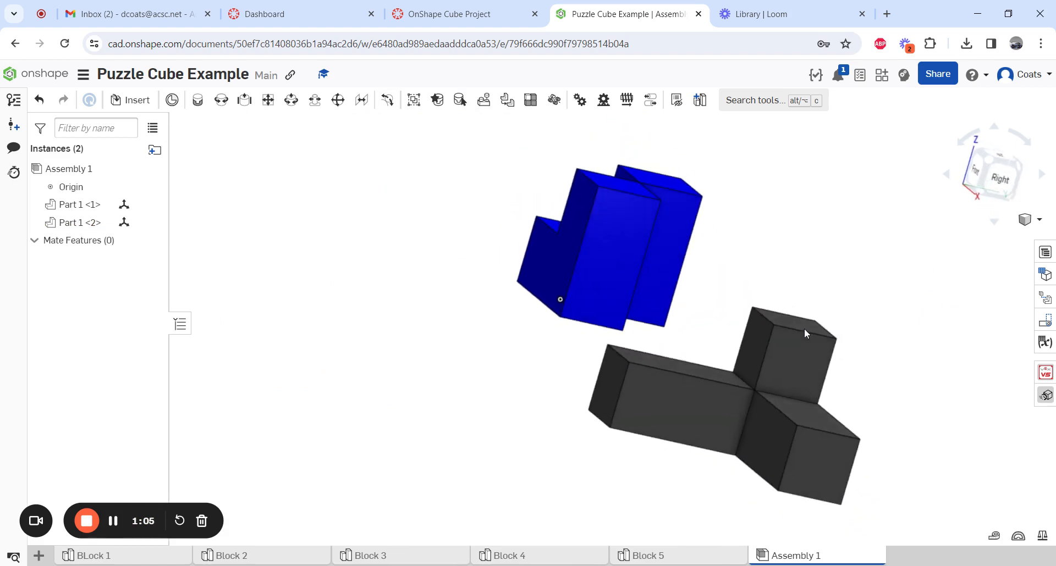
left_click_drag(805, 333, 713, 348)
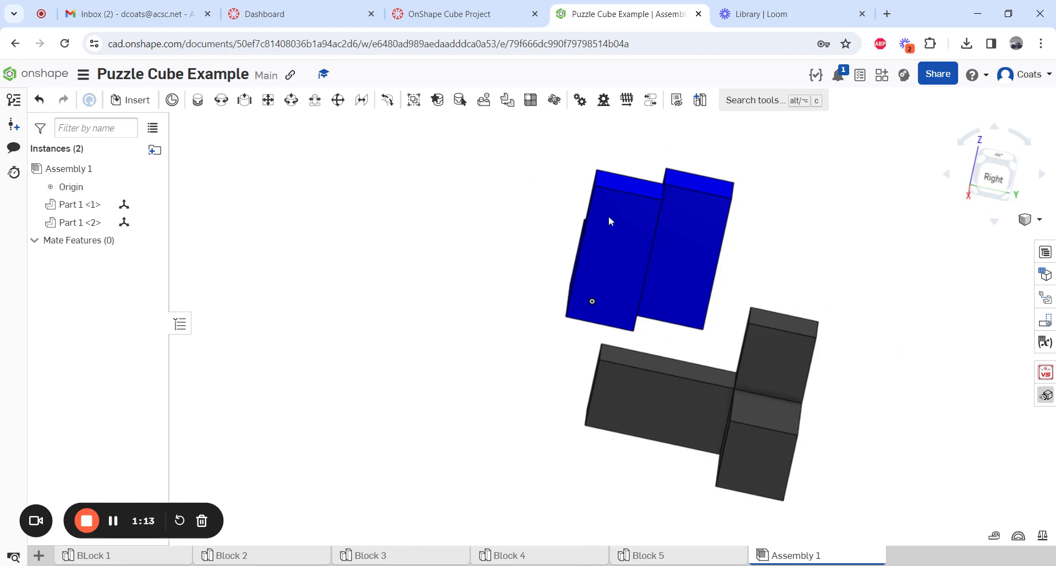
mouse_move(197, 100)
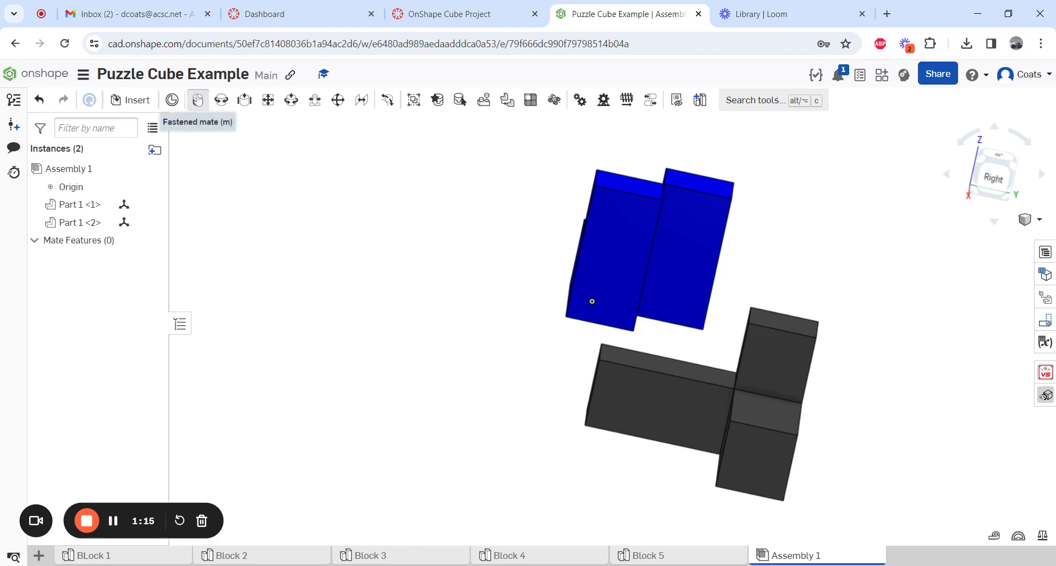
Create Fastened 1 joining the blue and black blocks, reorienting the blue block to fit.
left_click(196, 100)
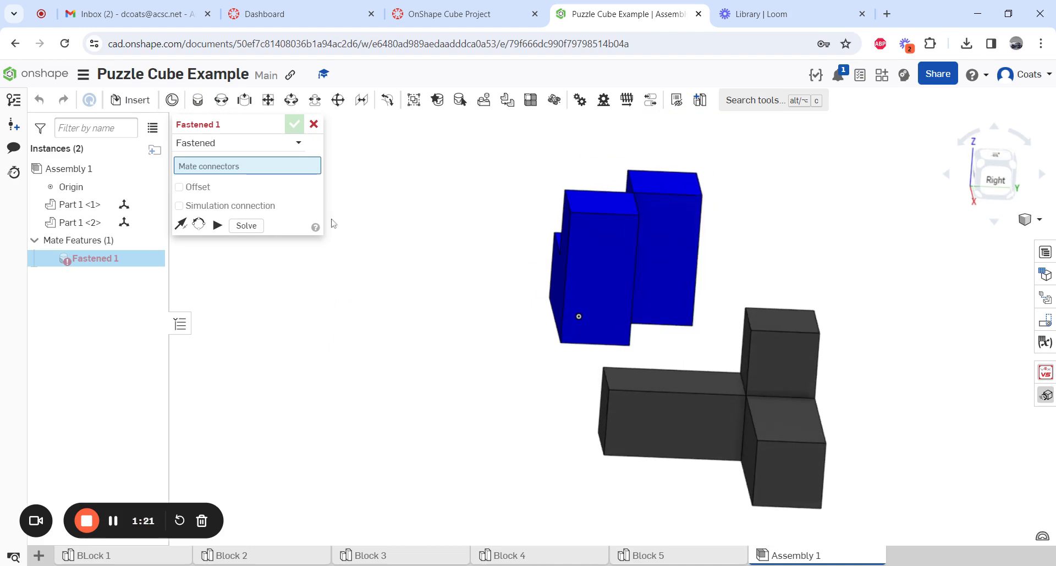
left_click(663, 259)
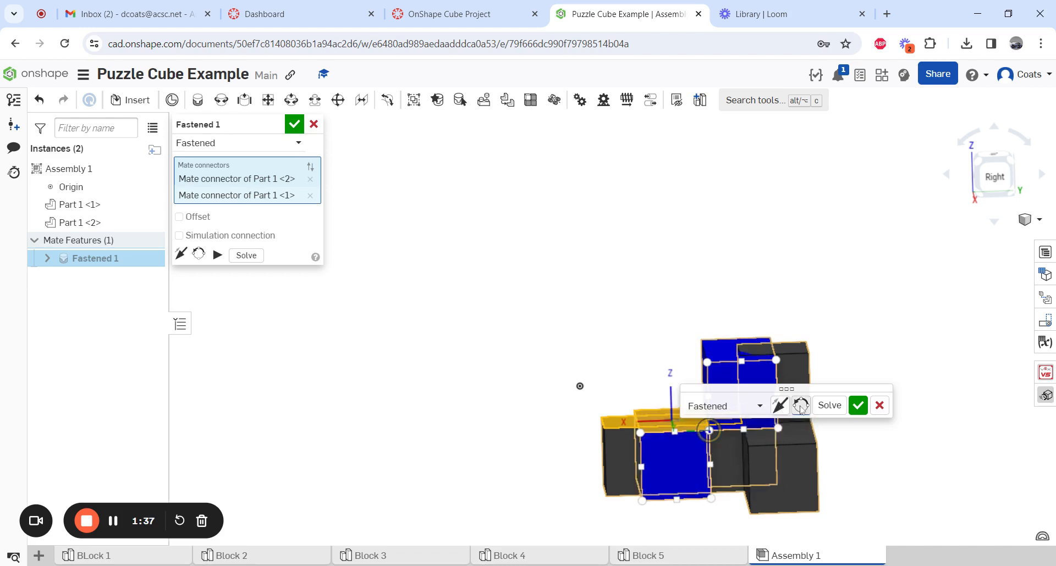
left_click(800, 405)
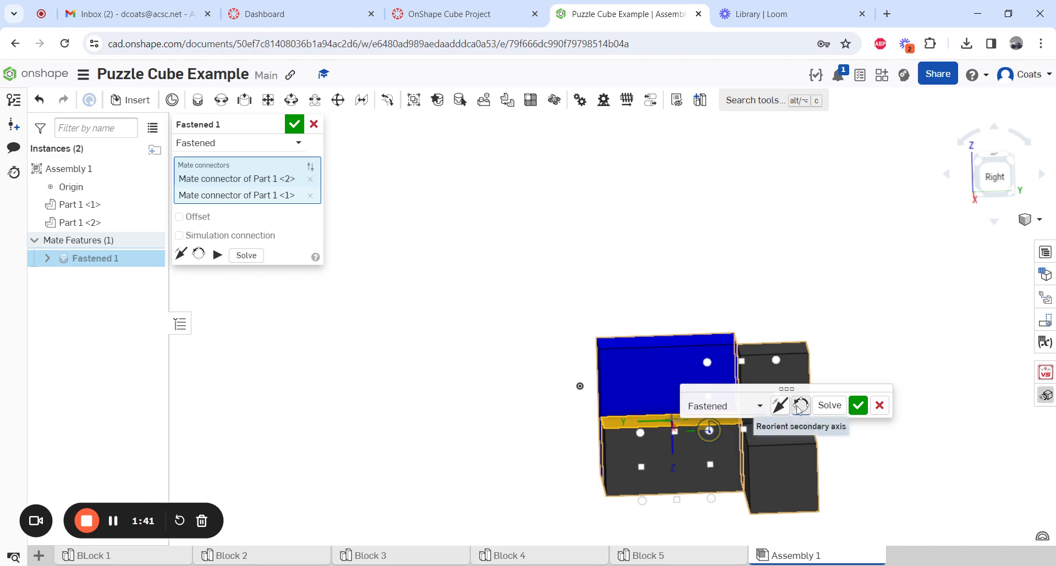
left_click(779, 405)
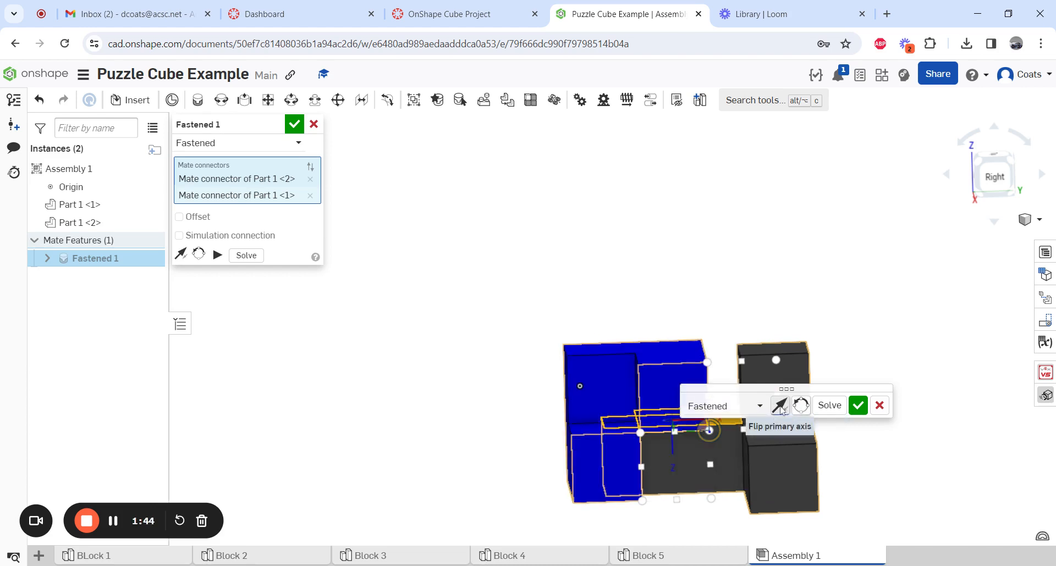
left_click(801, 405)
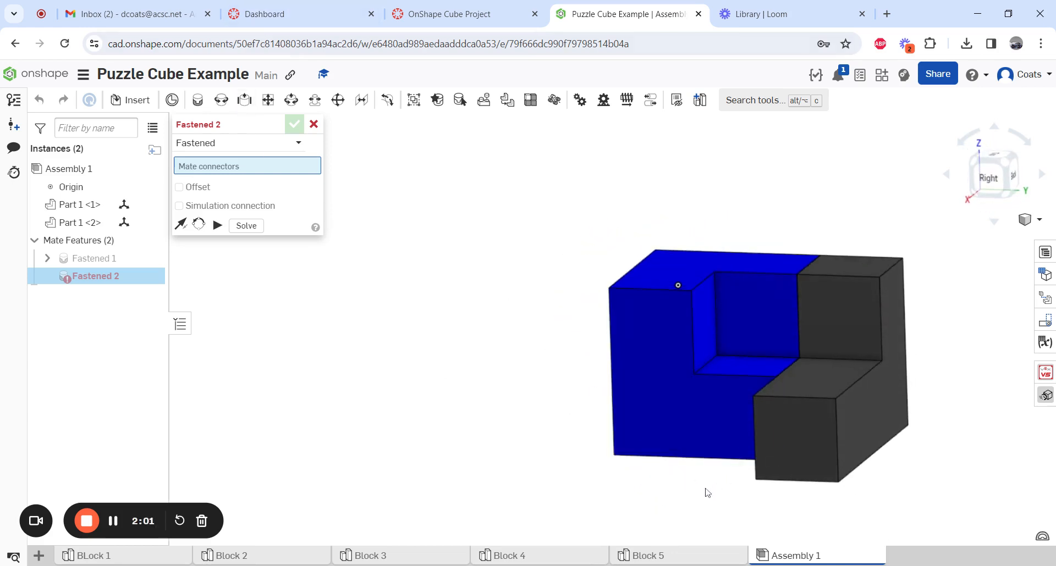
left_click(713, 272)
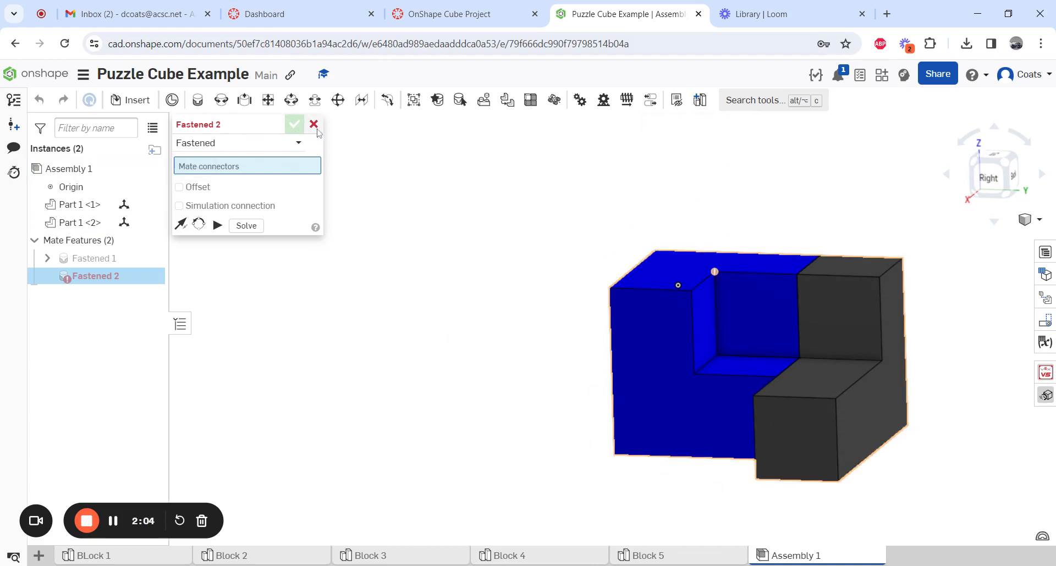
Discard the empty mate and insert Block 3 as orange Part 1 <3>.
left_click(312, 125)
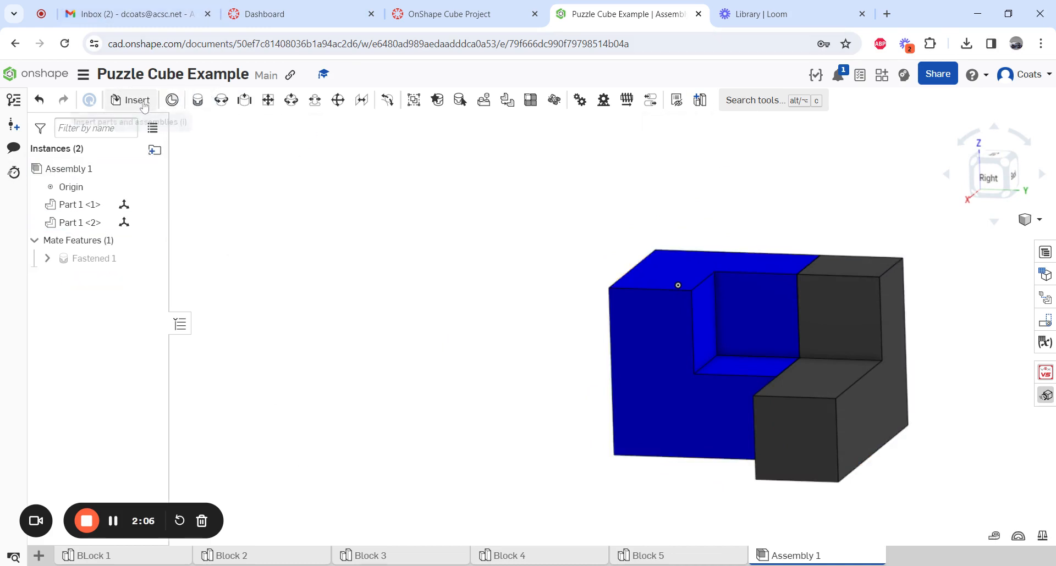
left_click(136, 99)
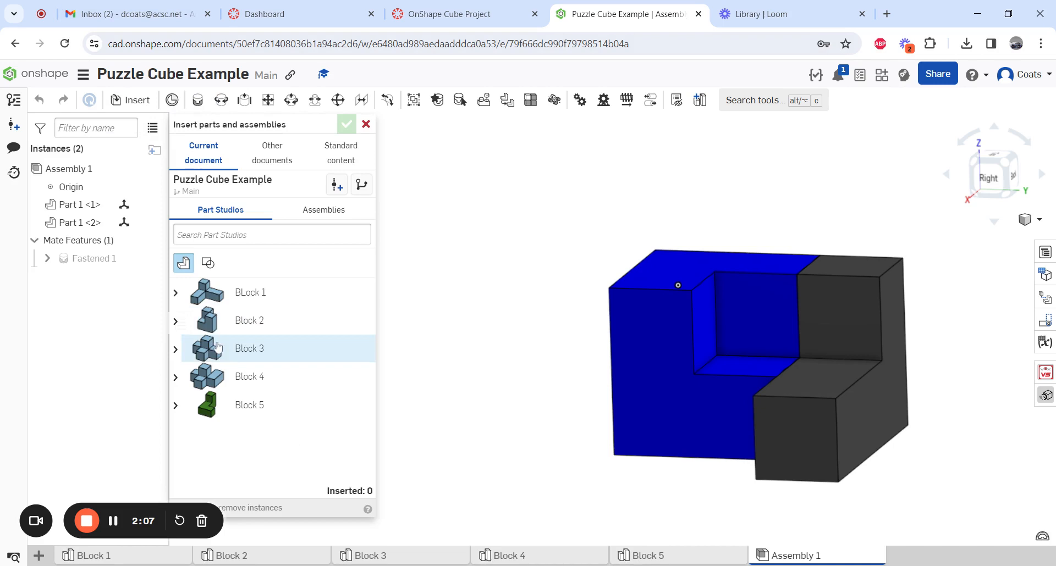
left_click(248, 348)
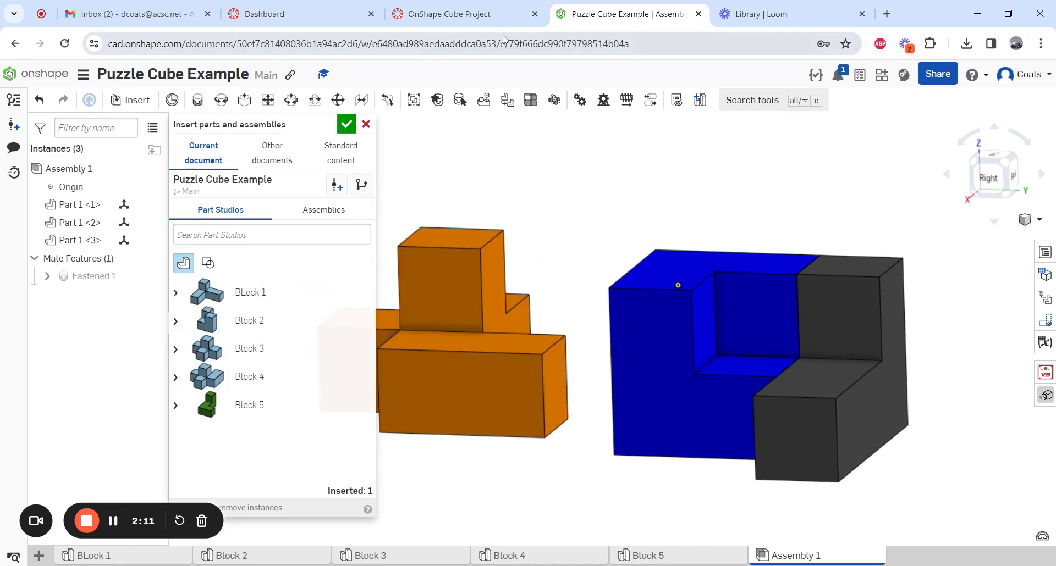
left_click(346, 124)
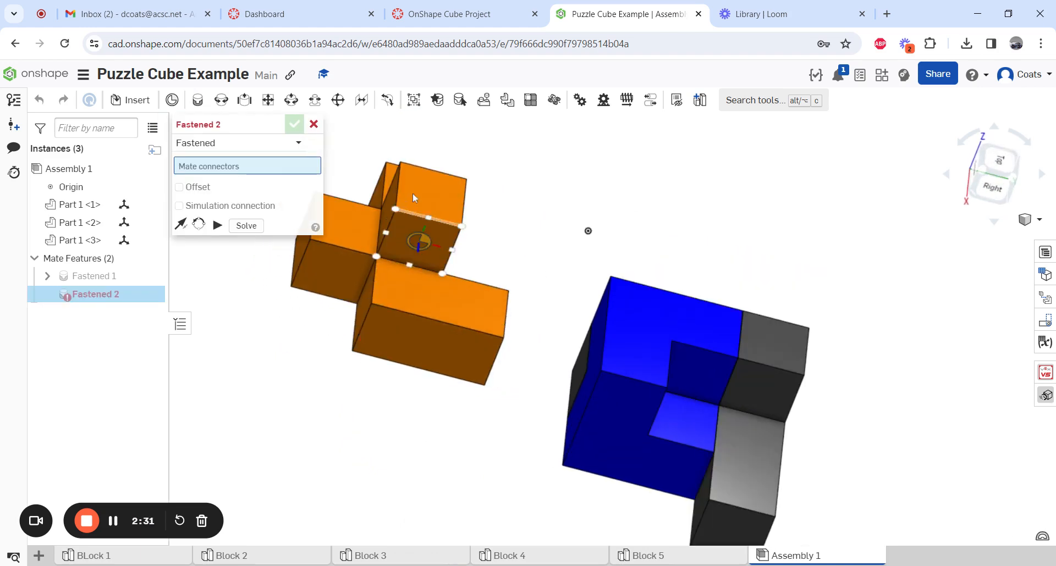
Fasten the orange block onto Part 1 <2> as Fastened 2.
left_click(431, 195)
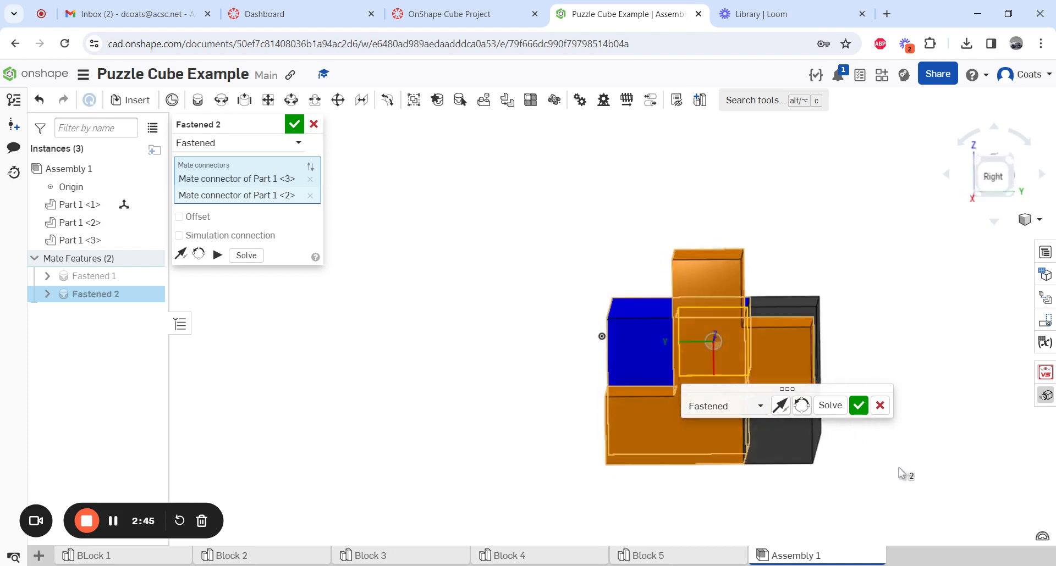
left_click_drag(902, 474, 855, 469)
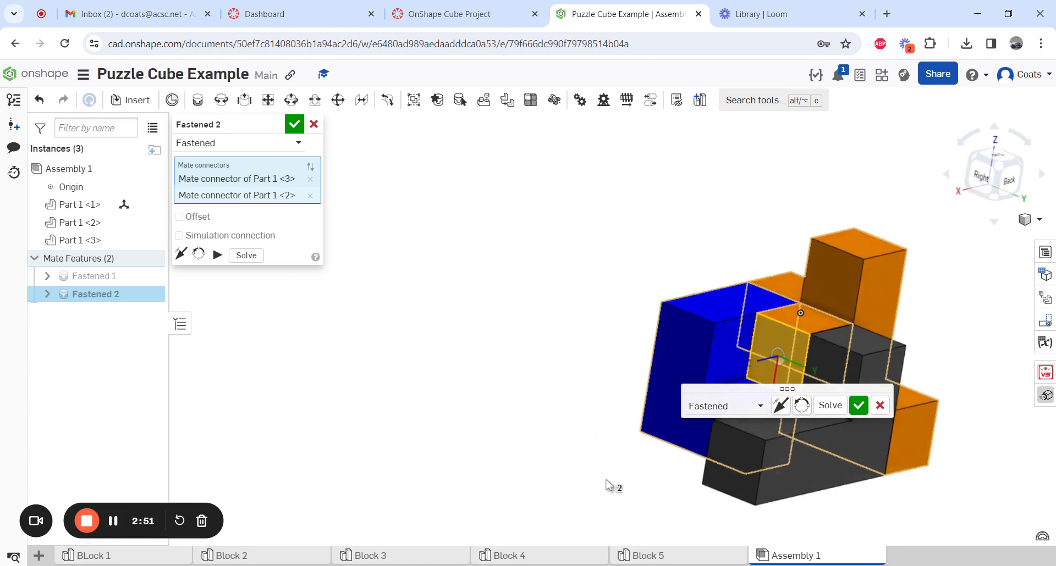
left_click(780, 406)
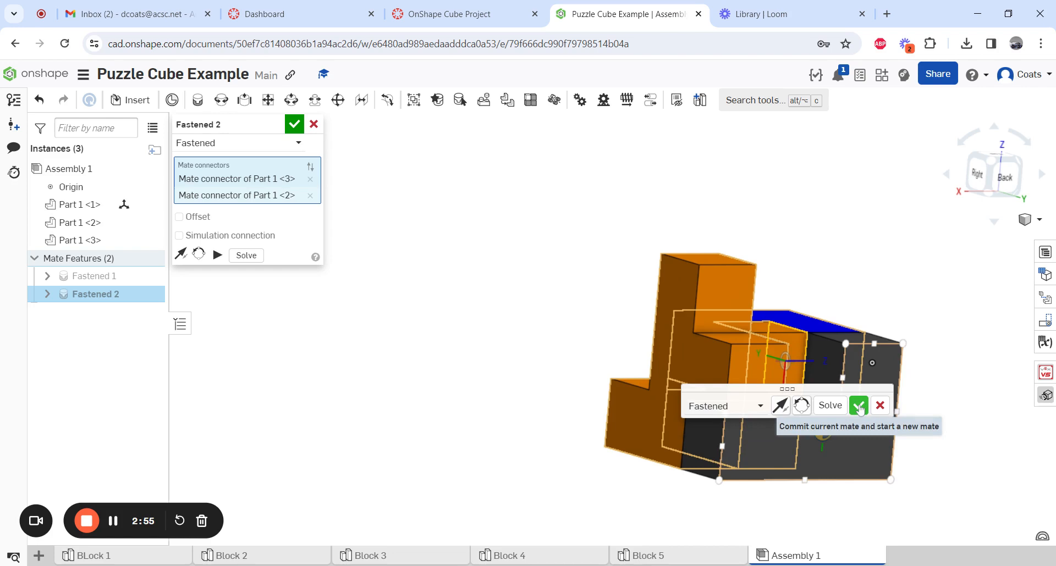
left_click(858, 405)
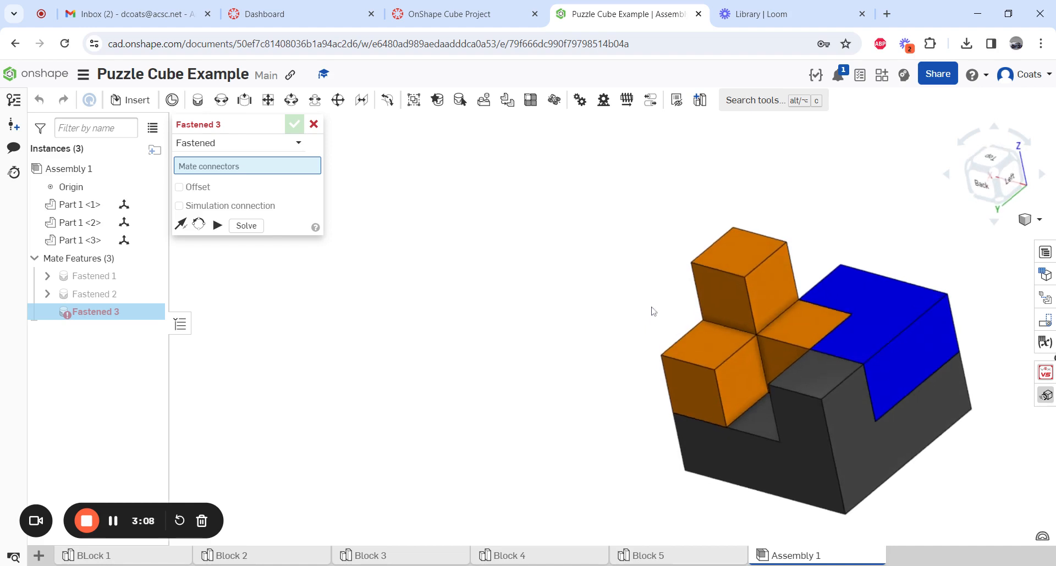
Discard the empty mate and insert the red block as Part 1 <4>.
left_click(313, 124)
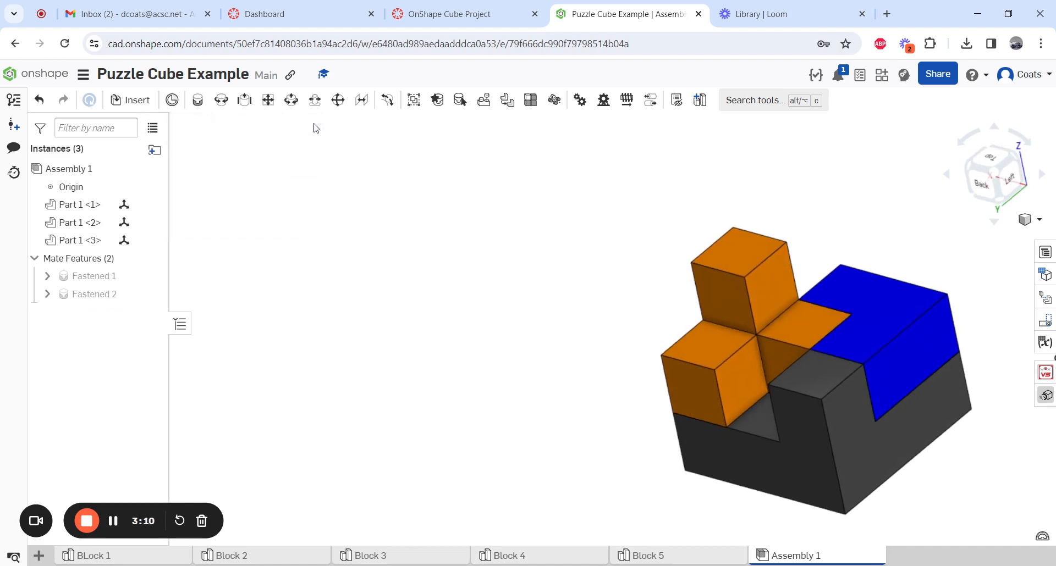
left_click(137, 100)
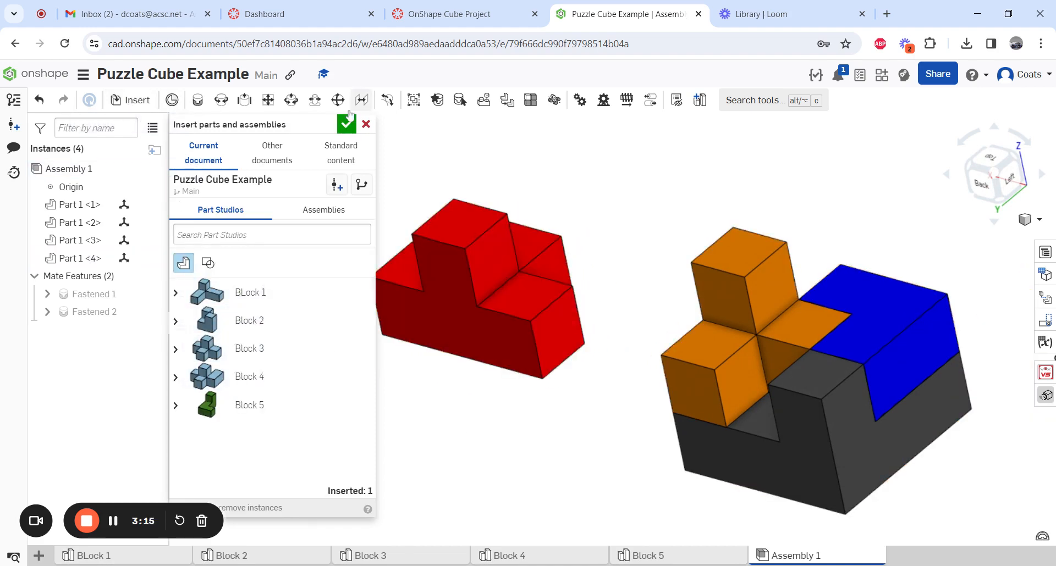
left_click(346, 123)
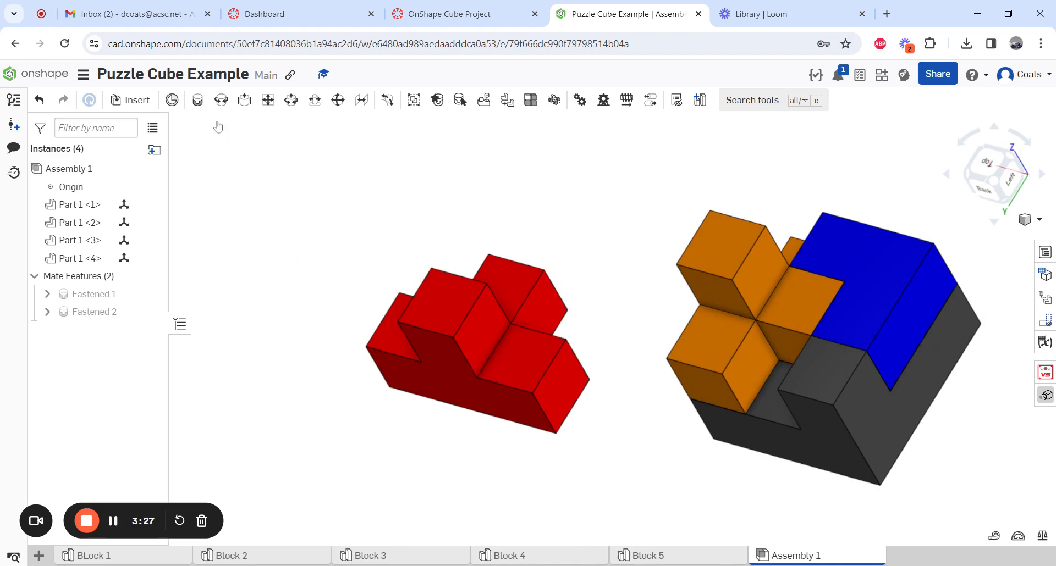
left_click(337, 99)
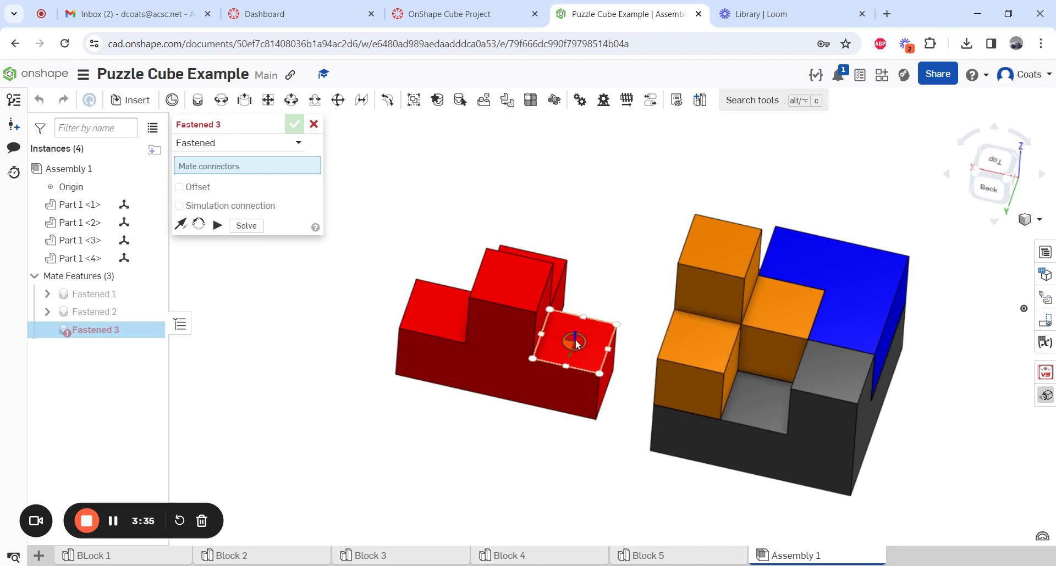
left_click(696, 340)
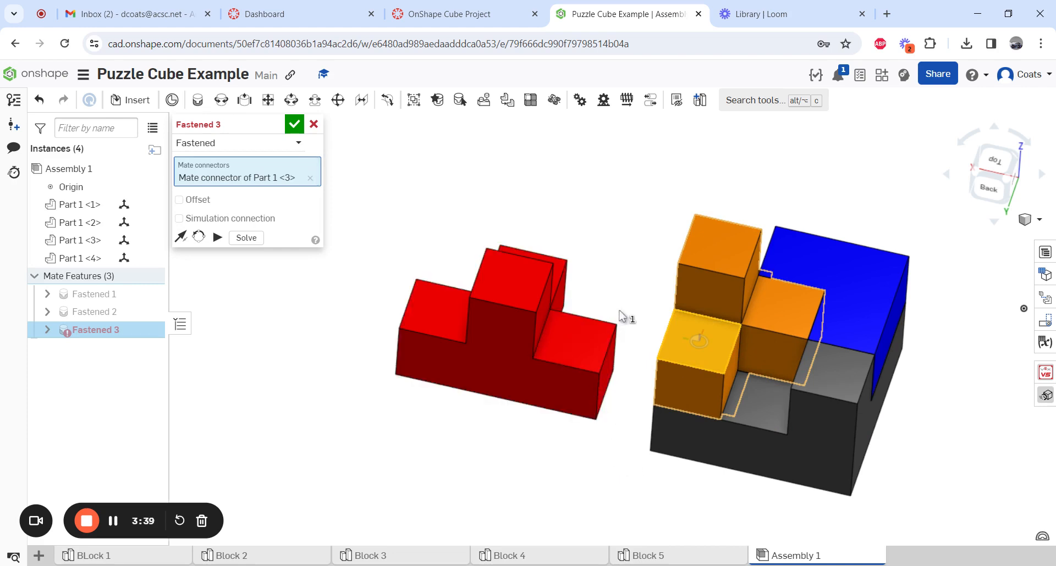
left_click(697, 340)
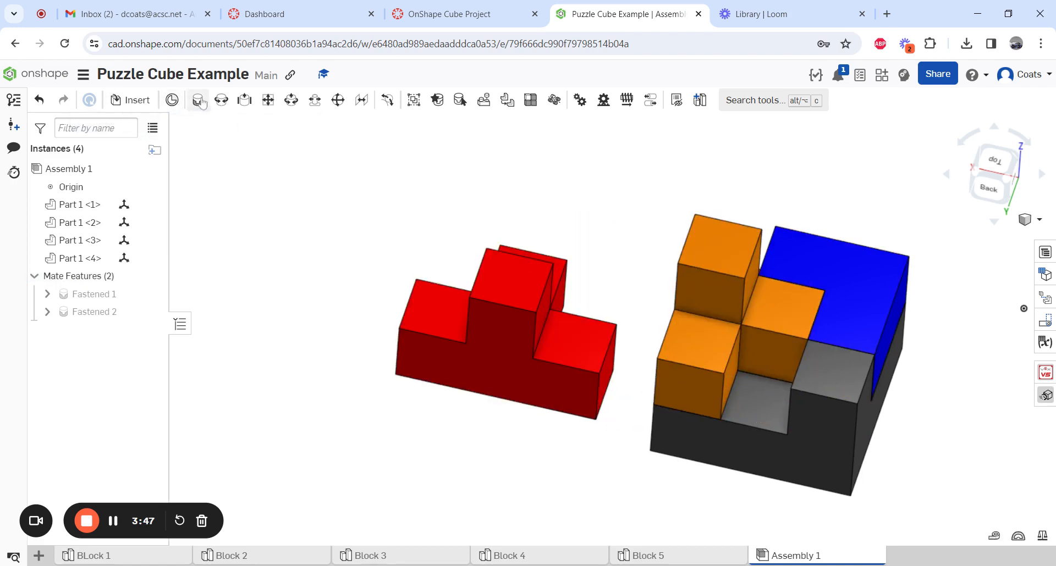
Fasten red Part 1 <4> to Part 1 <3> as Fastened 3, flipping its primary axis three times.
left_click(197, 100)
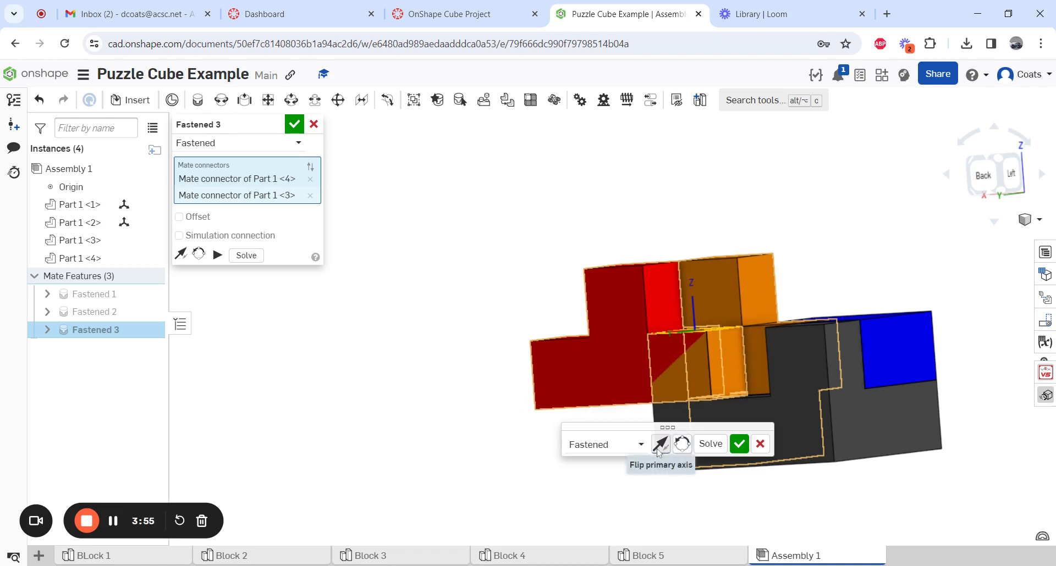
left_click(659, 444)
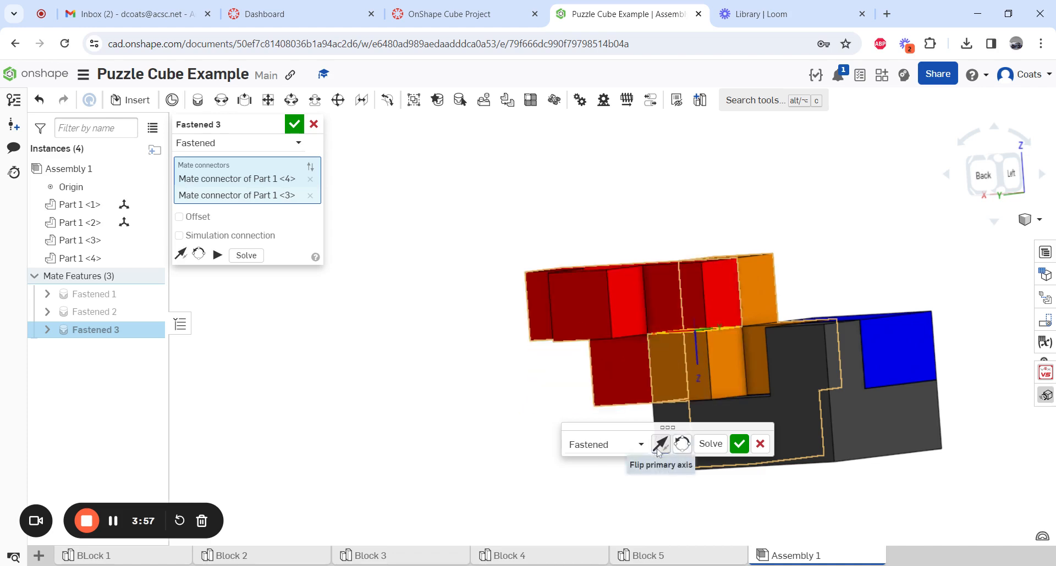
left_click(660, 443)
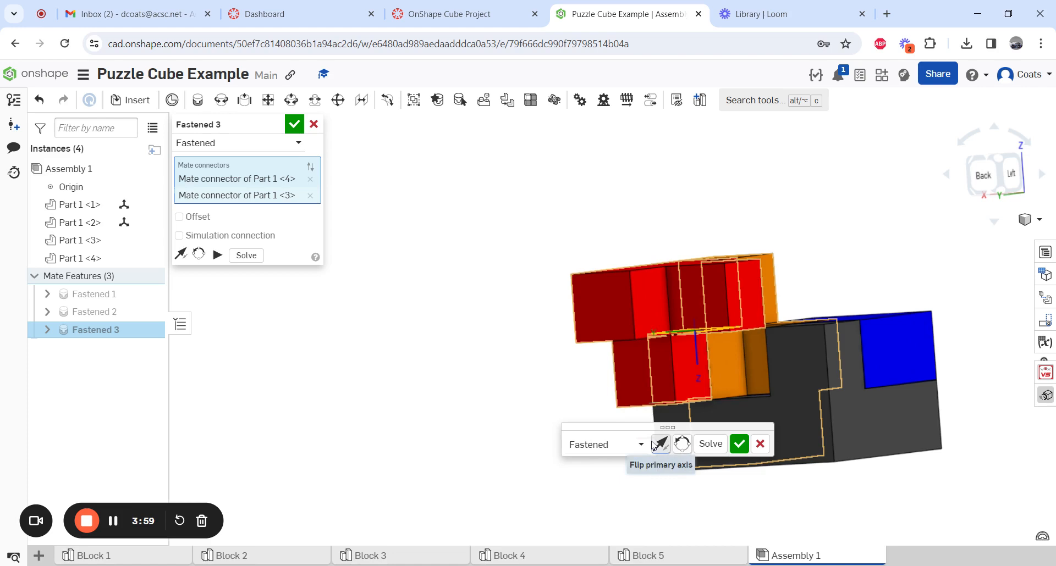
left_click(660, 444)
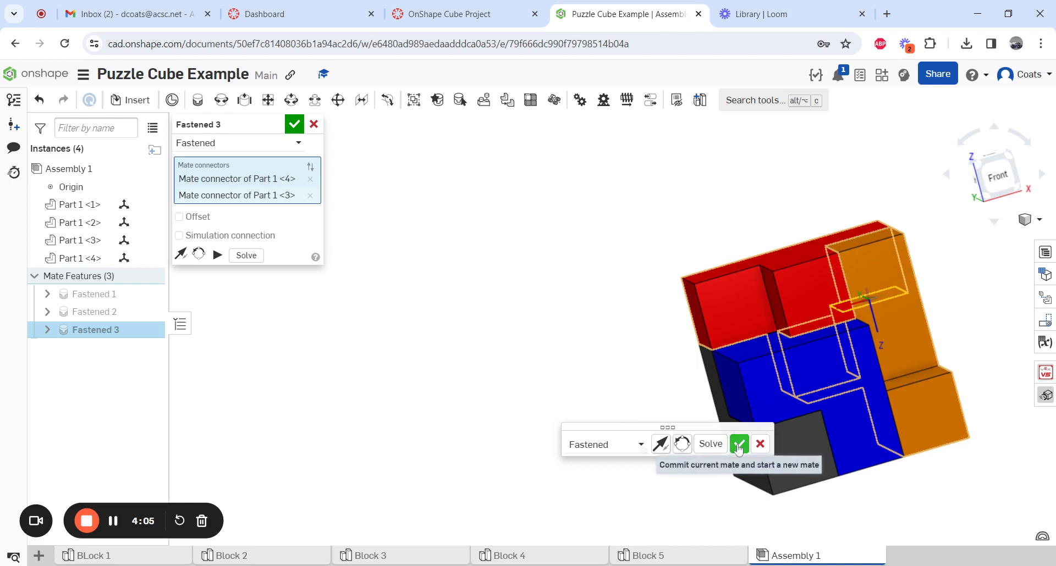
left_click(739, 444)
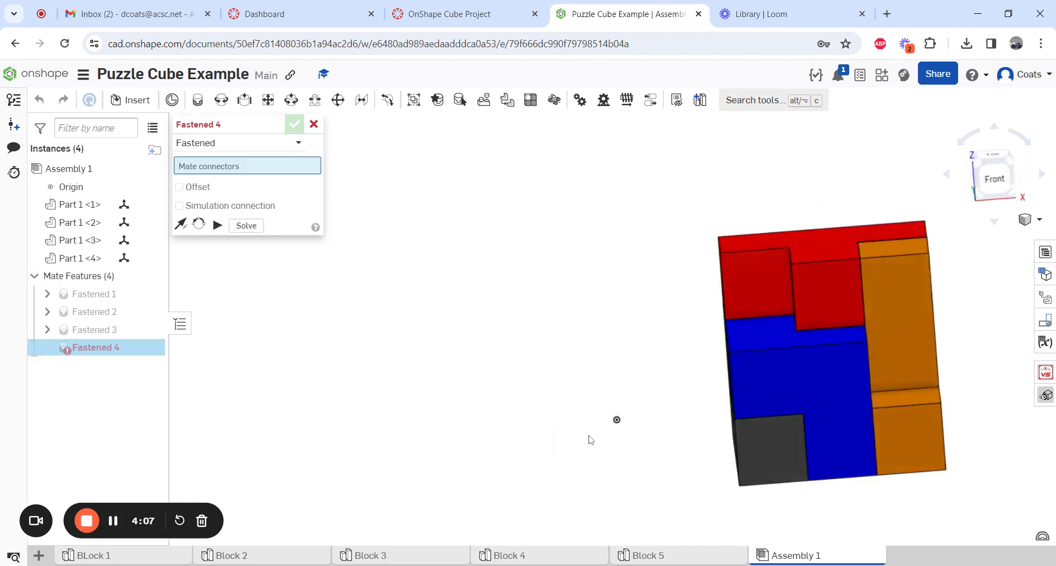
left_click_drag(616, 419, 868, 447)
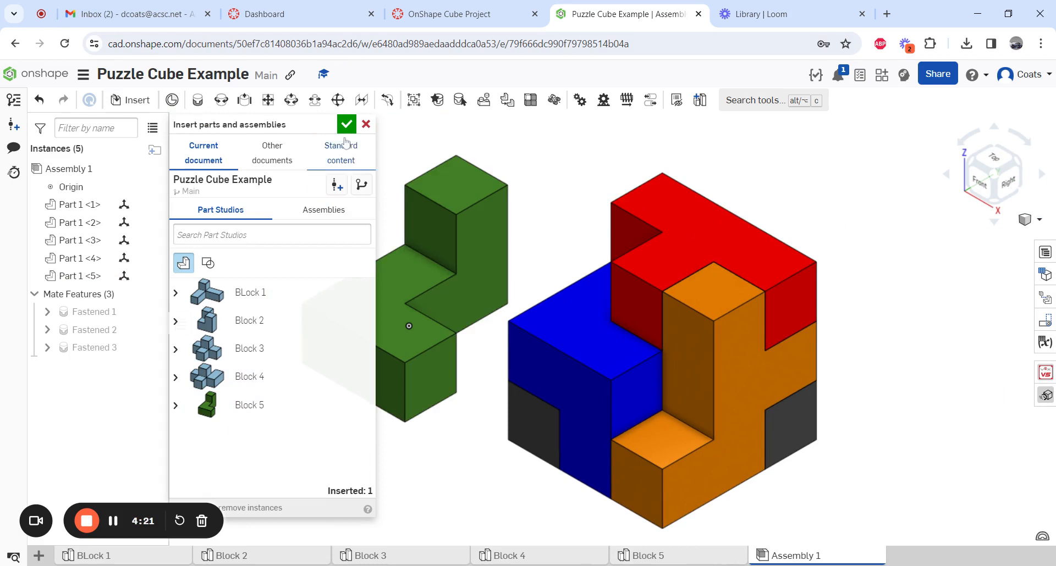
left_click(346, 125)
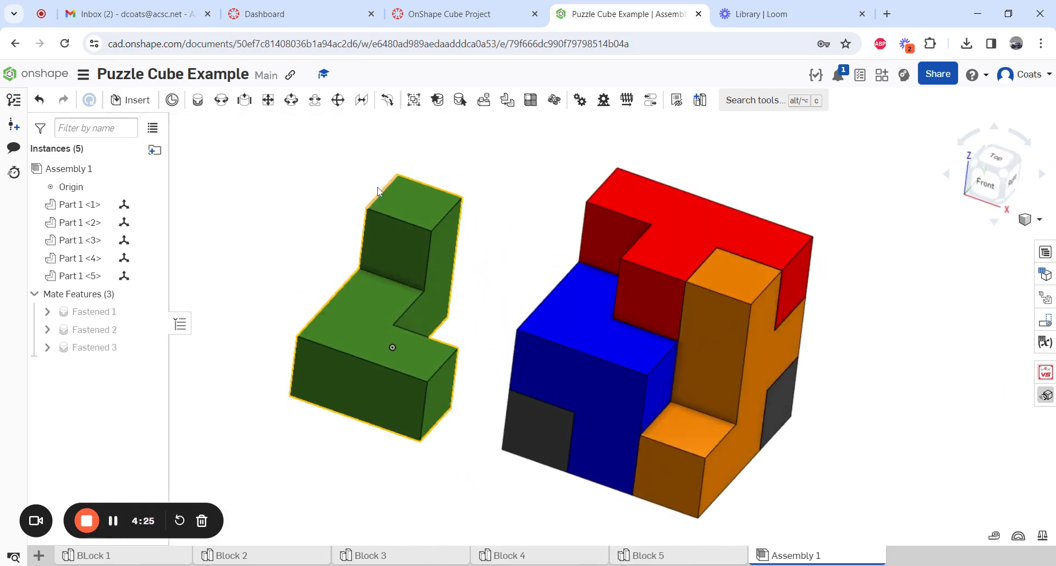
left_click(682, 437)
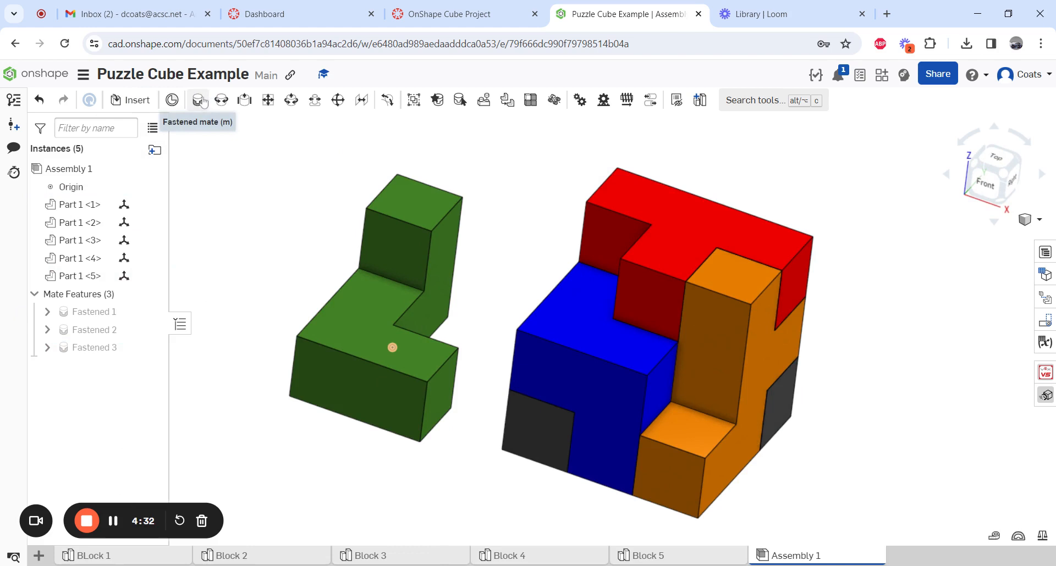
Fasten green Part 1 <5> to Part 1 <3> as Fastened 4, flipping the primary axis.
left_click(197, 99)
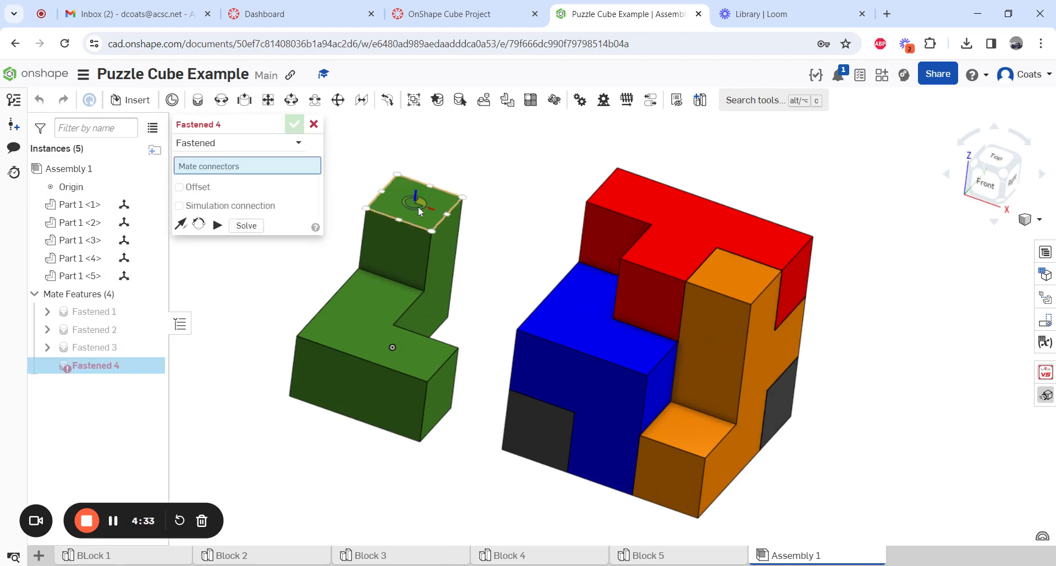
left_click(416, 202)
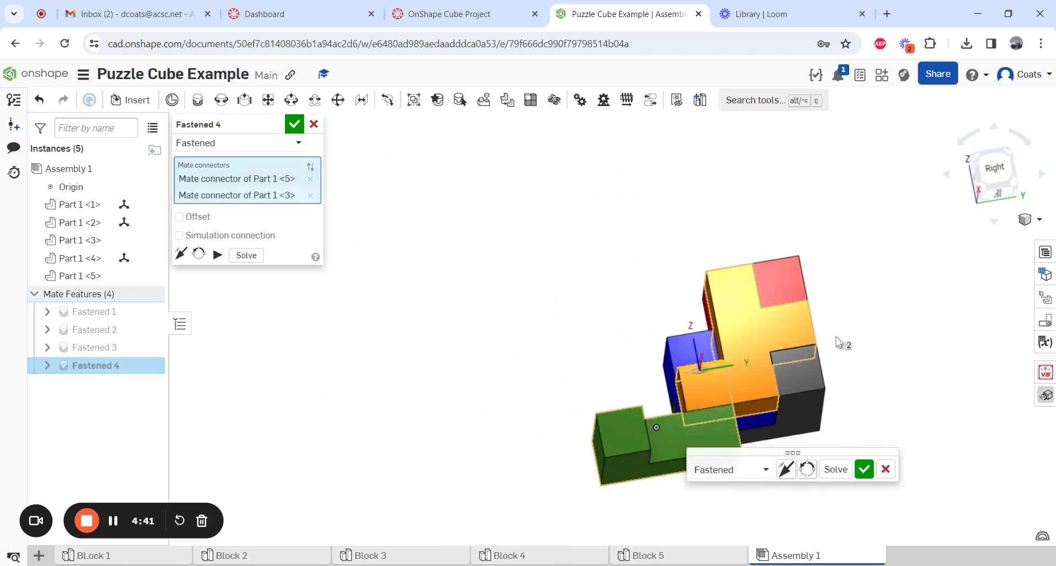
left_click(786, 470)
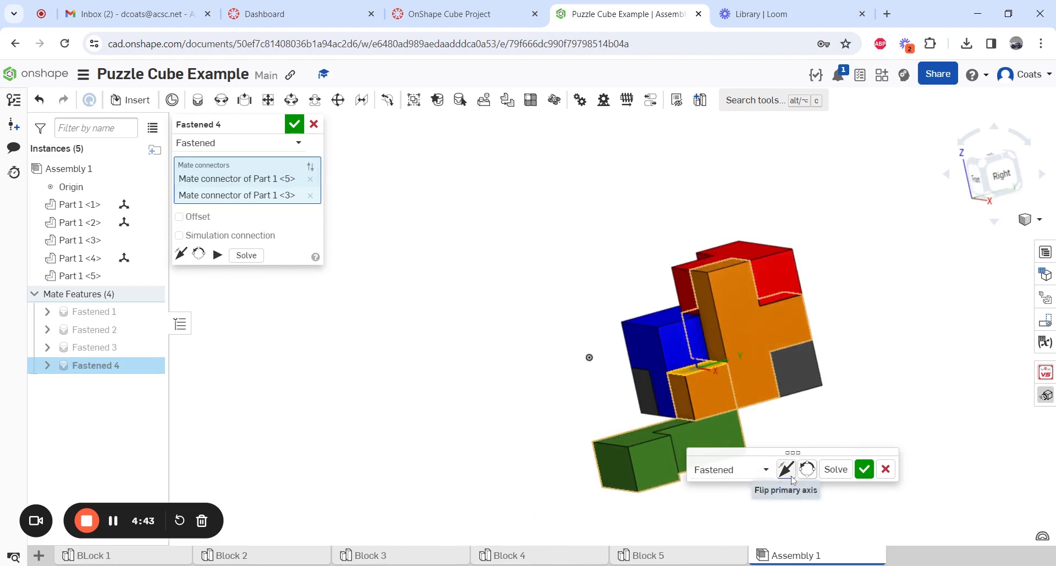
left_click(785, 470)
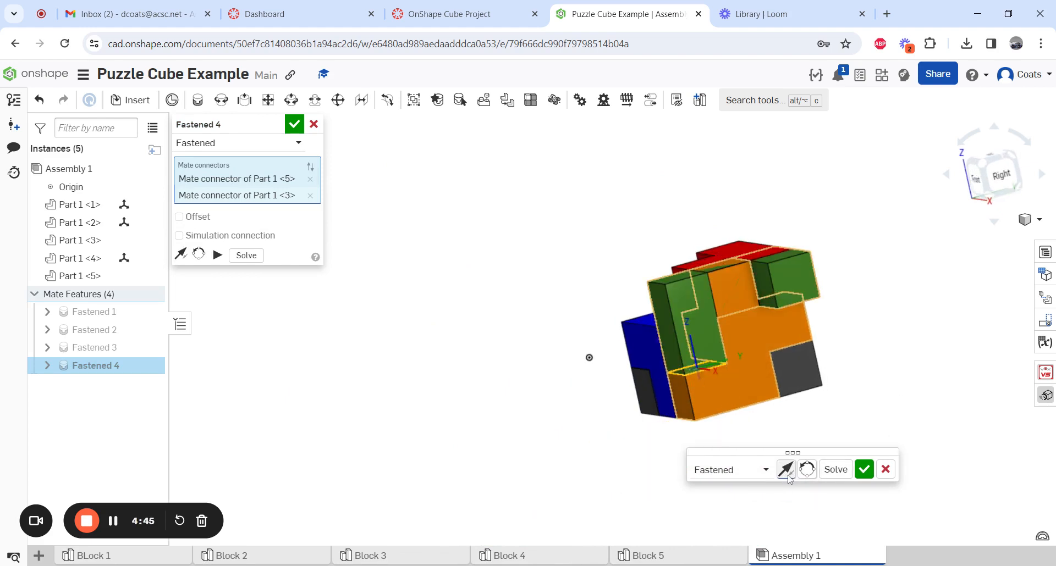
left_click(806, 470)
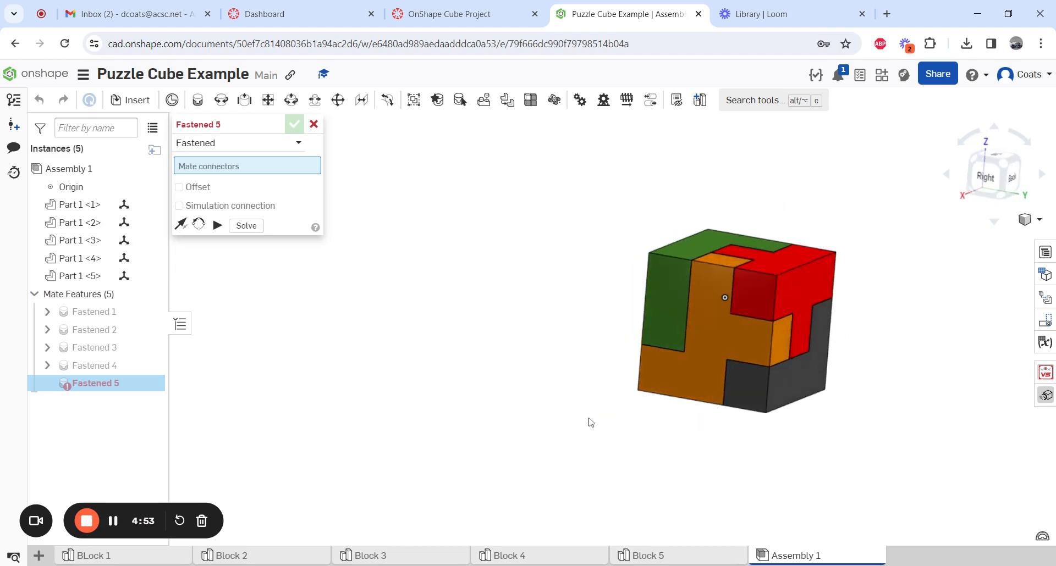
Show the cube in Isometric view and return to the OnShape Cube Project page.
left_click(1037, 220)
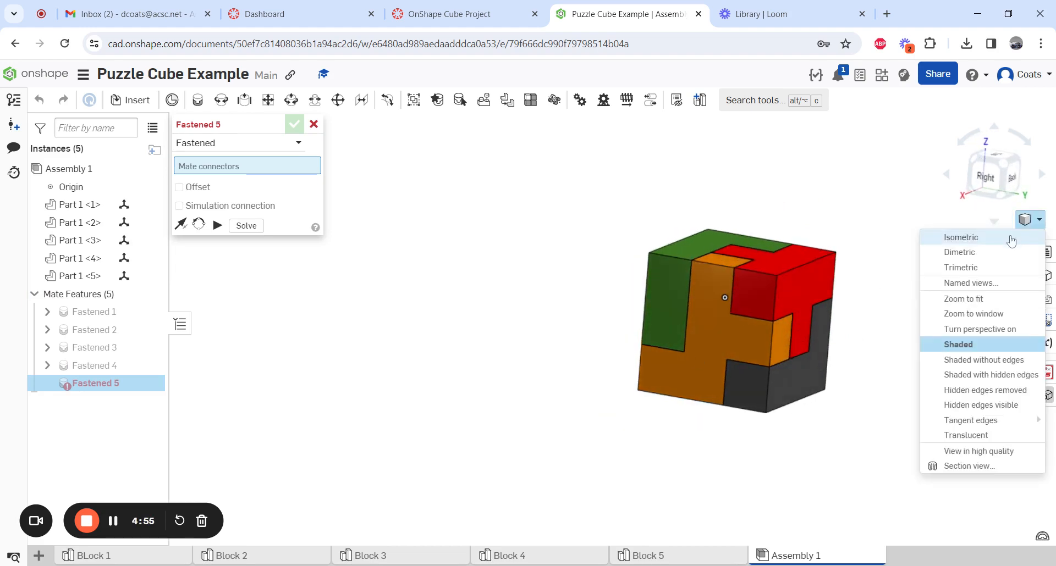
left_click(960, 237)
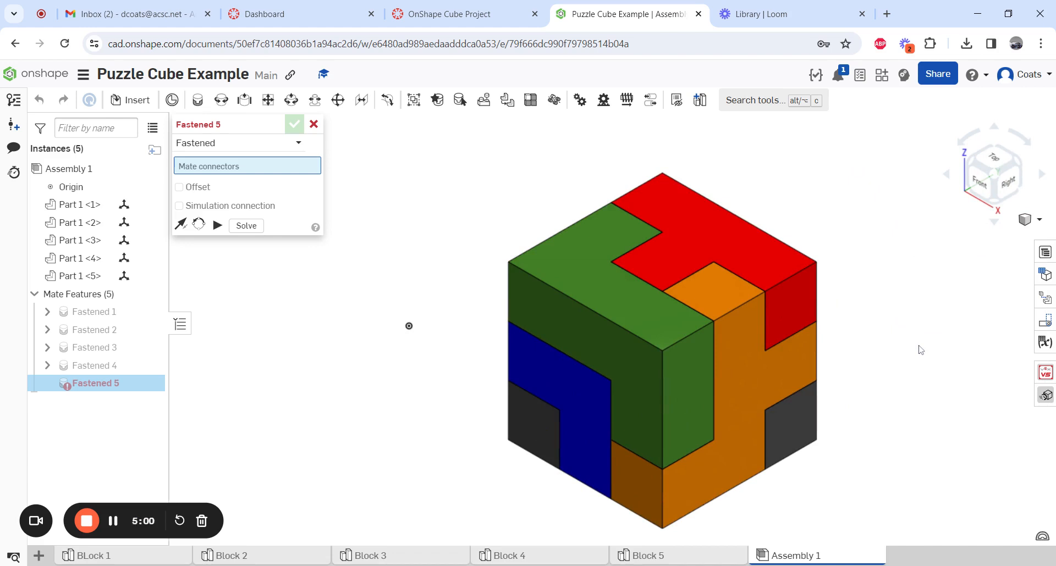
mouse_move(363, 540)
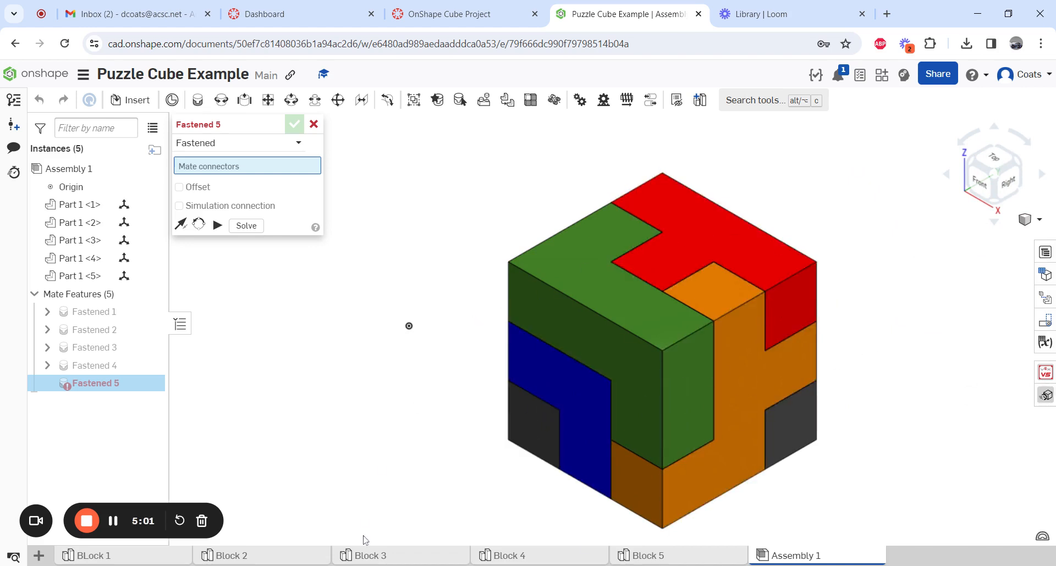
left_click(507, 350)
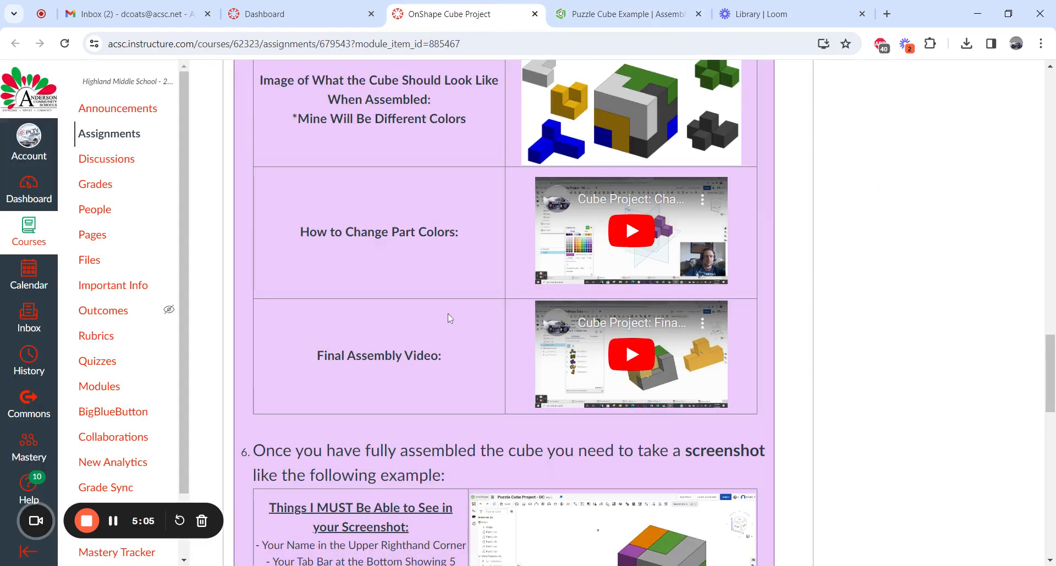
Scroll to step 6's screenshot requirements, then return to the Puzzle Cube Example assembly.
scroll("down", 3)
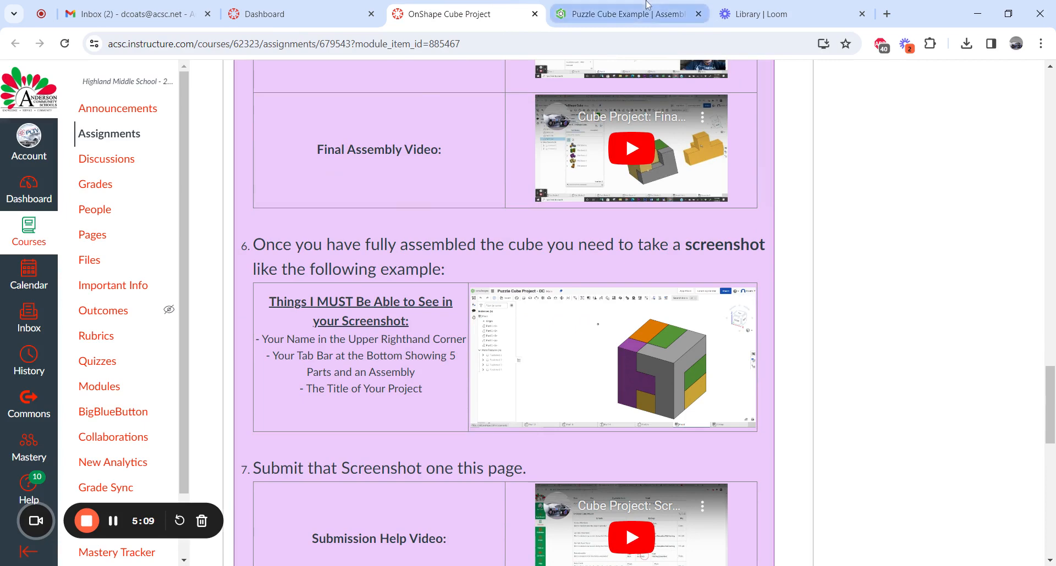
left_click(447, 13)
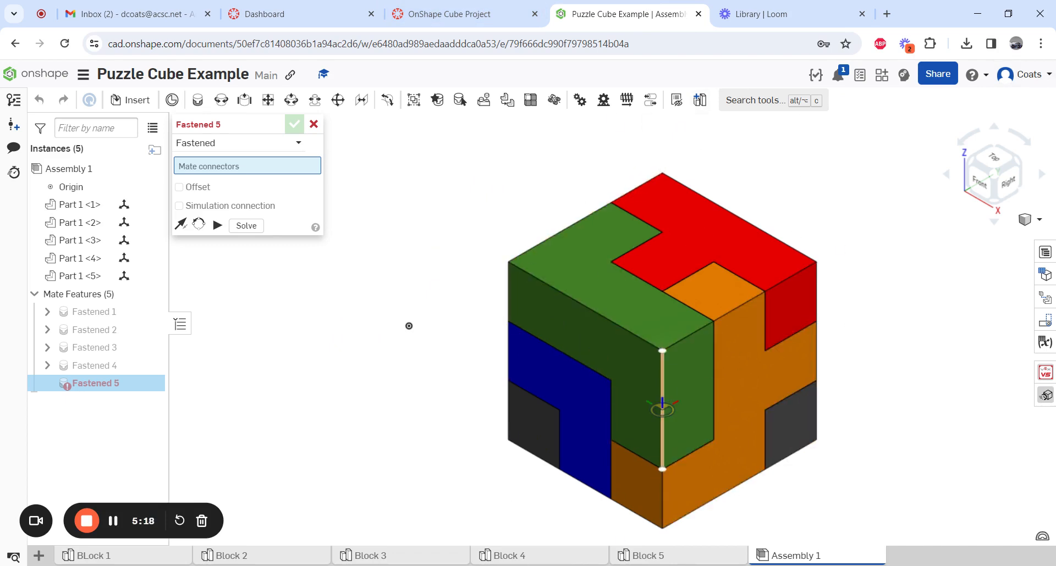
mouse_move(682, 546)
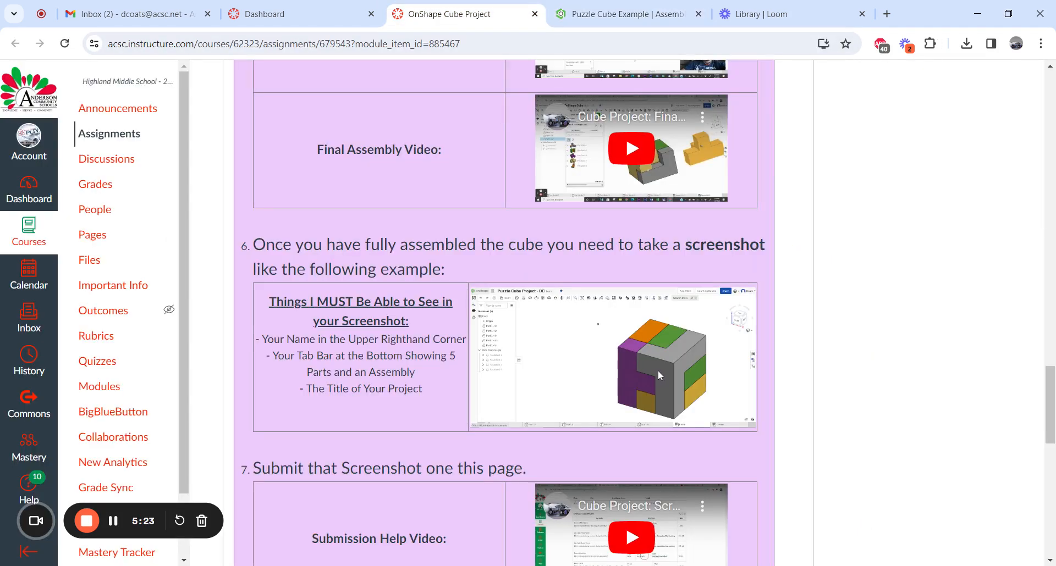
Review the 40-point rubric table, then return to the finished cube assembly.
scroll("down", 3)
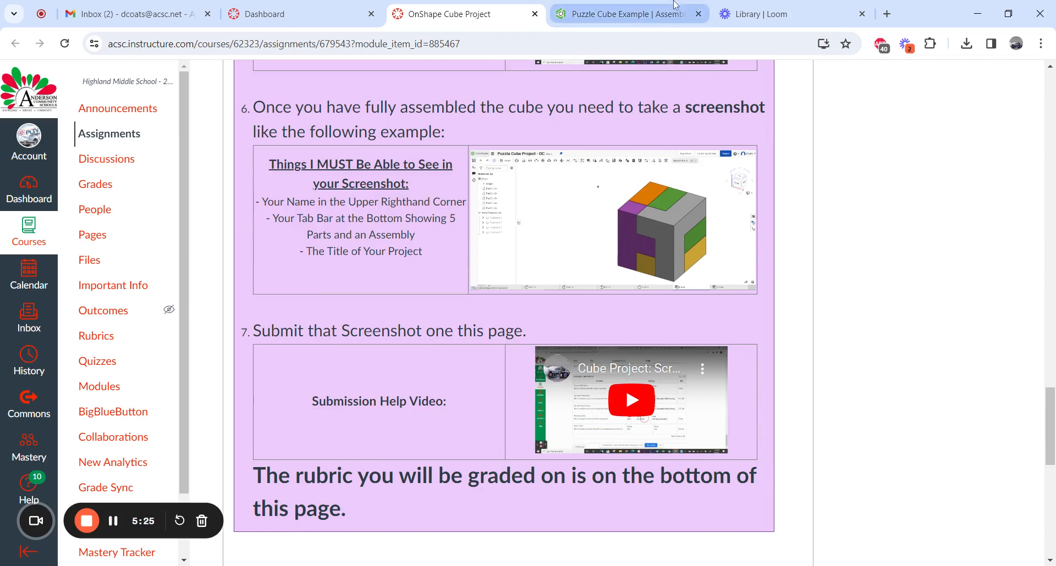
scroll("down", 3)
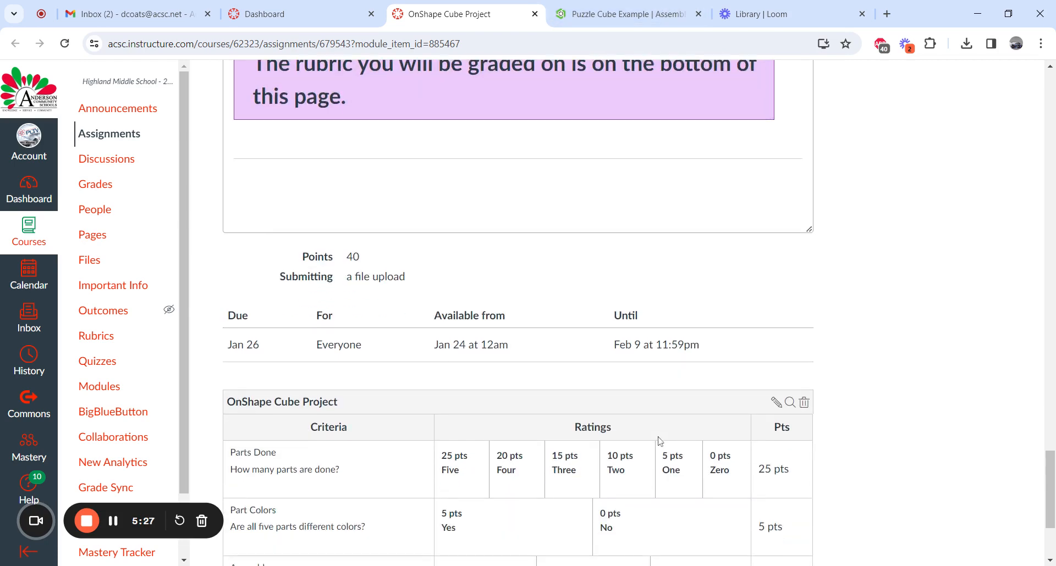
scroll("down", 3)
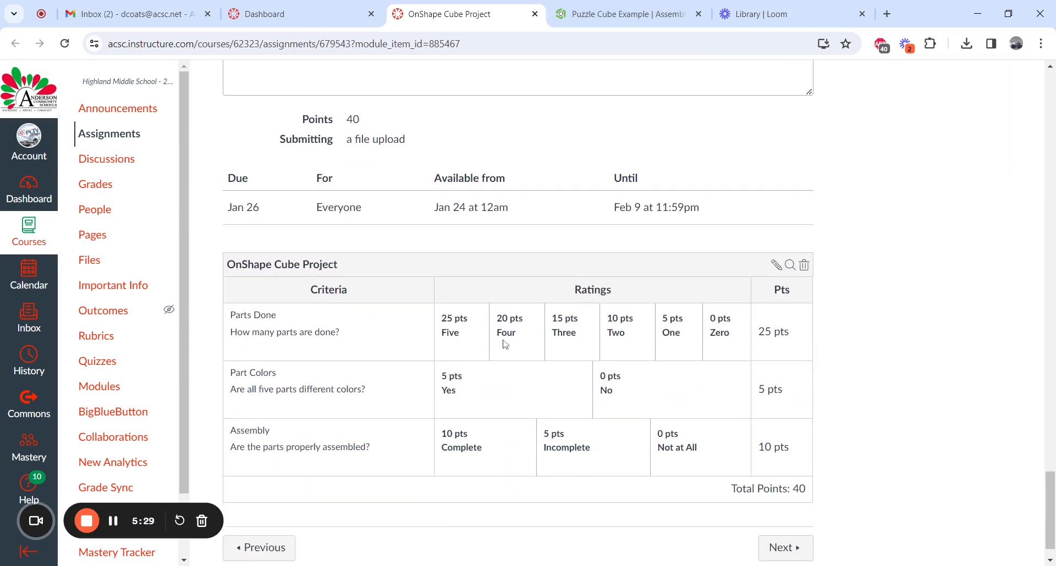
mouse_move(480, 339)
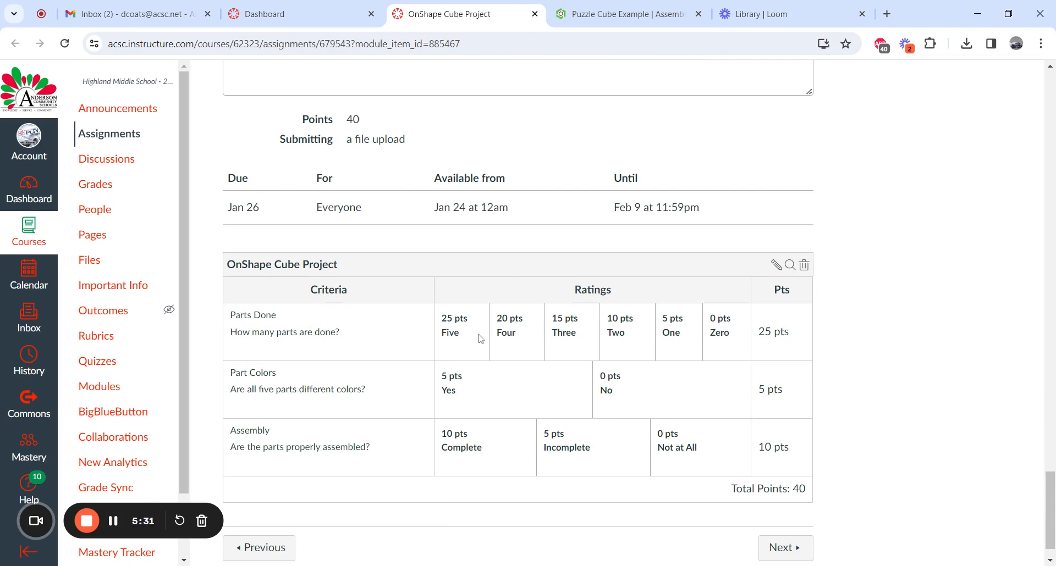
mouse_move(294, 387)
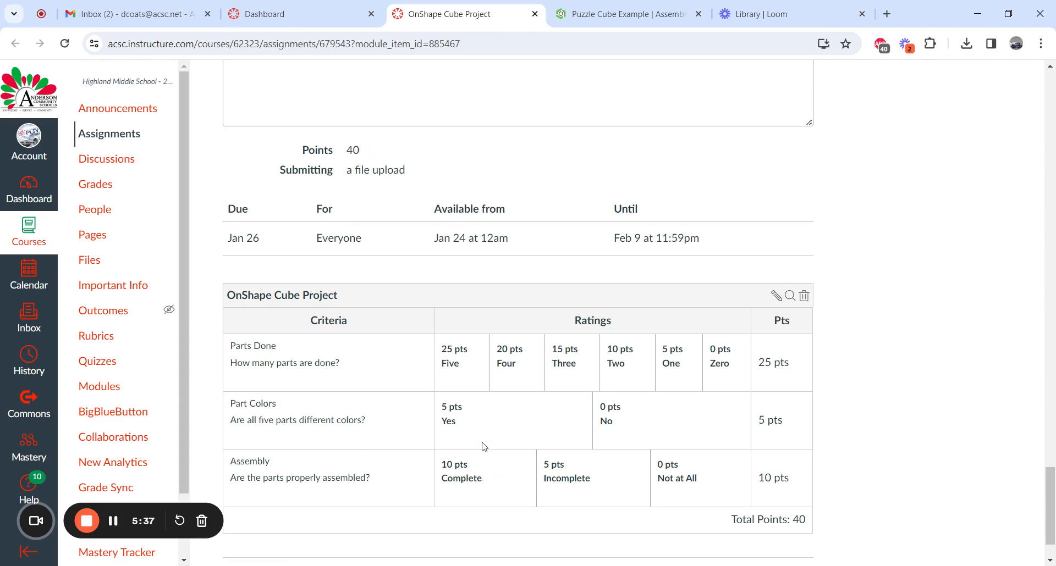
scroll("up", 3)
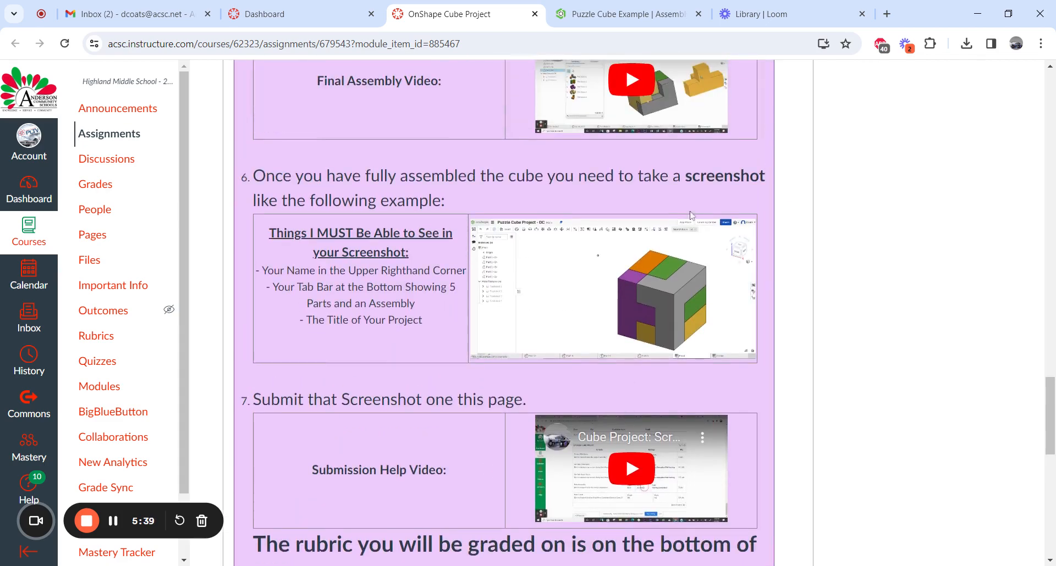
left_click(627, 13)
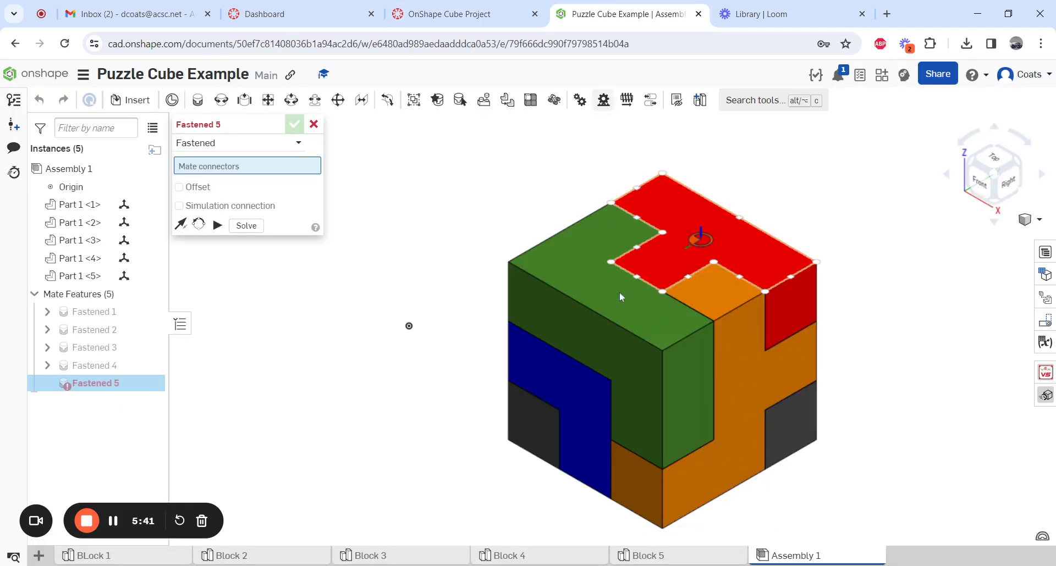